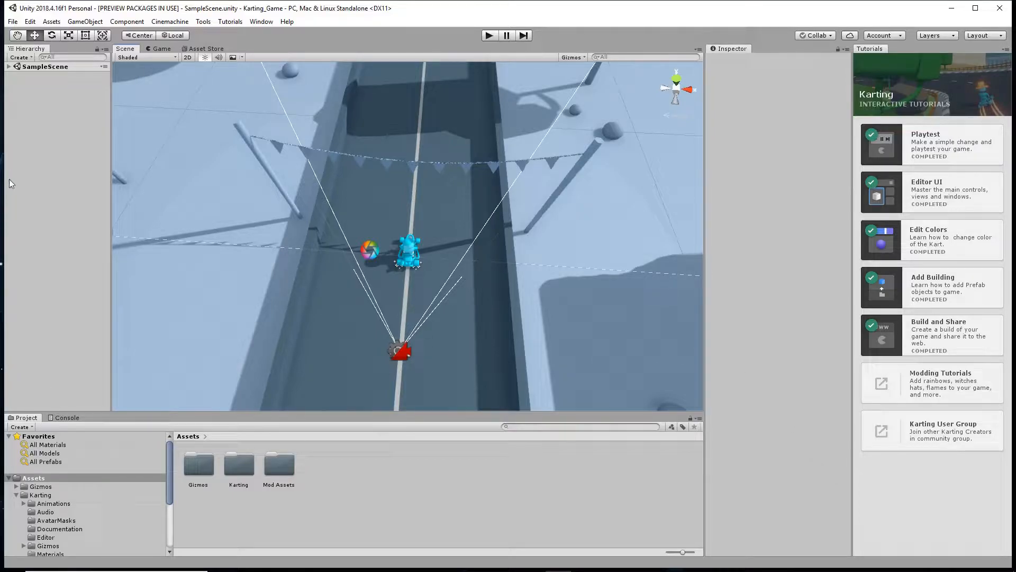
mouse_move(752, 201)
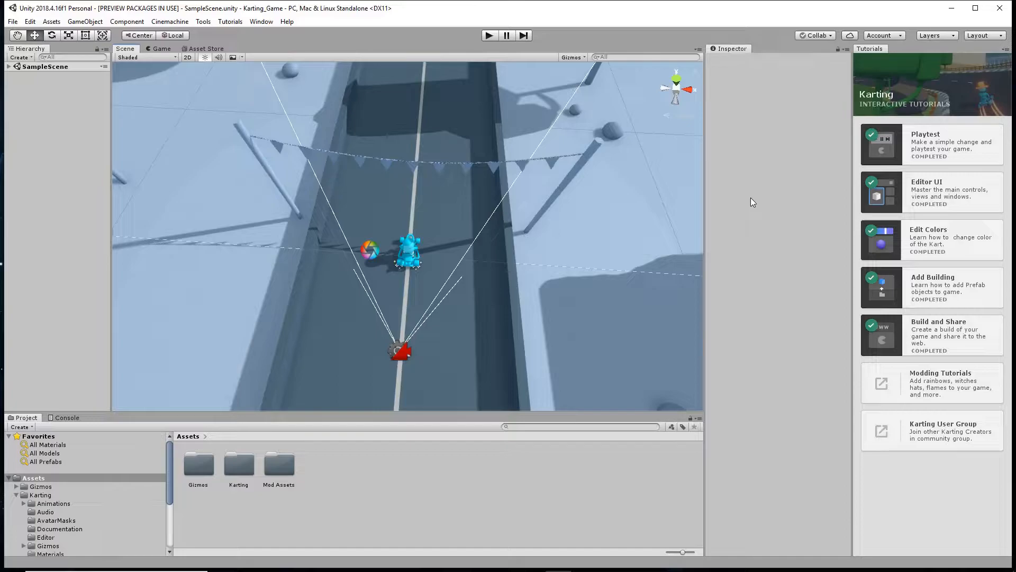
mouse_move(463, 174)
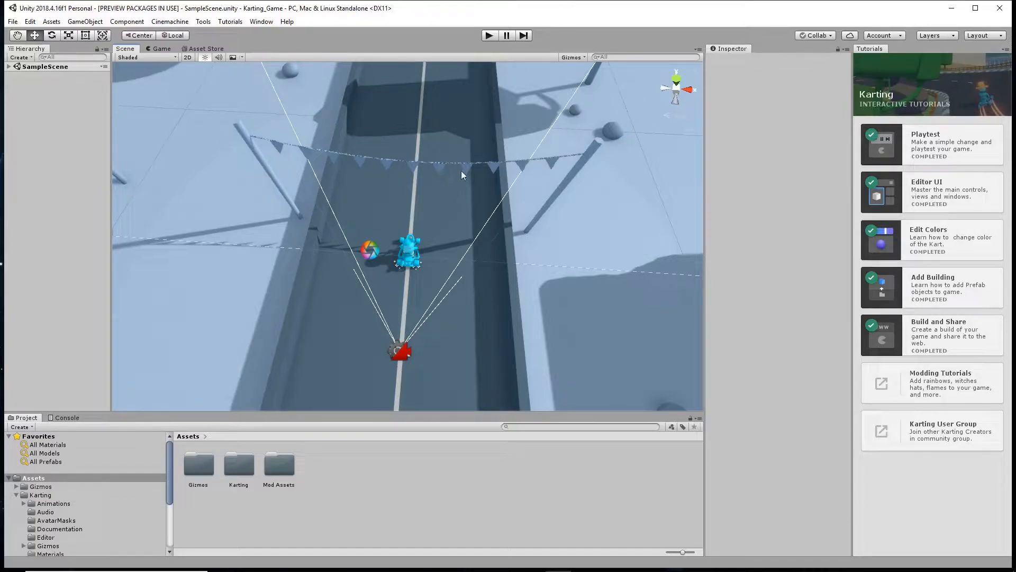
mouse_move(256, 319)
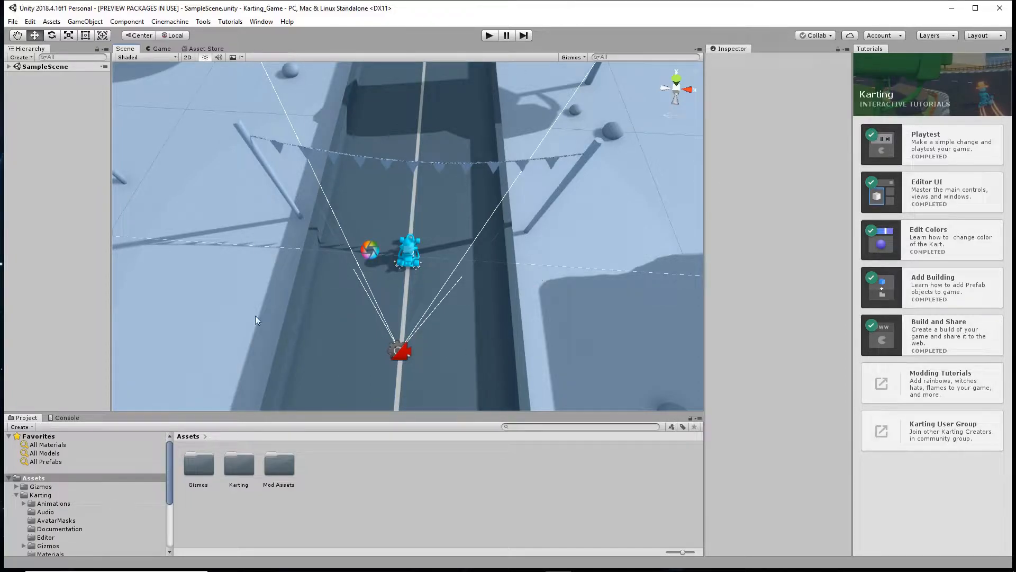
mouse_move(192, 455)
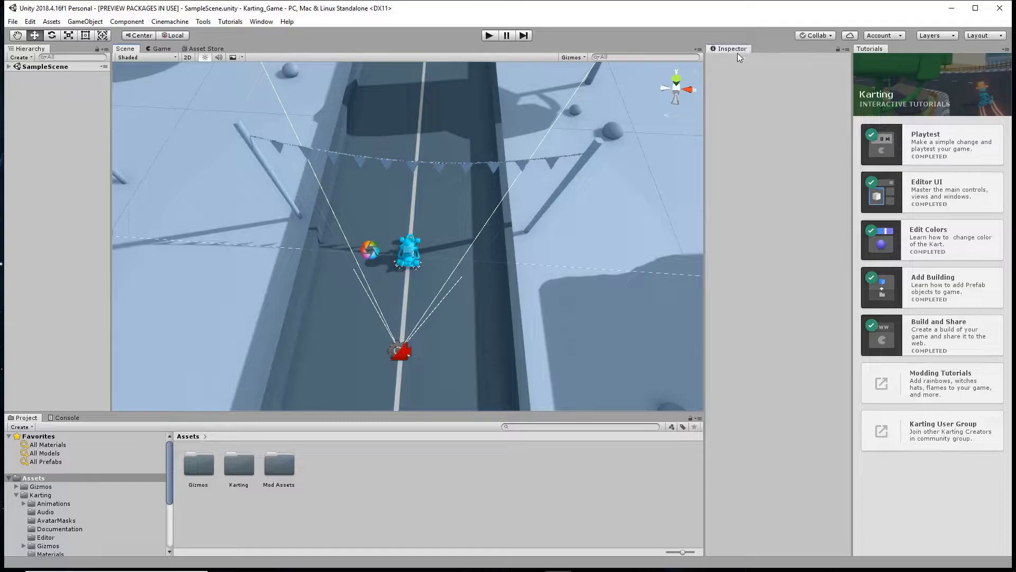
mouse_move(919, 227)
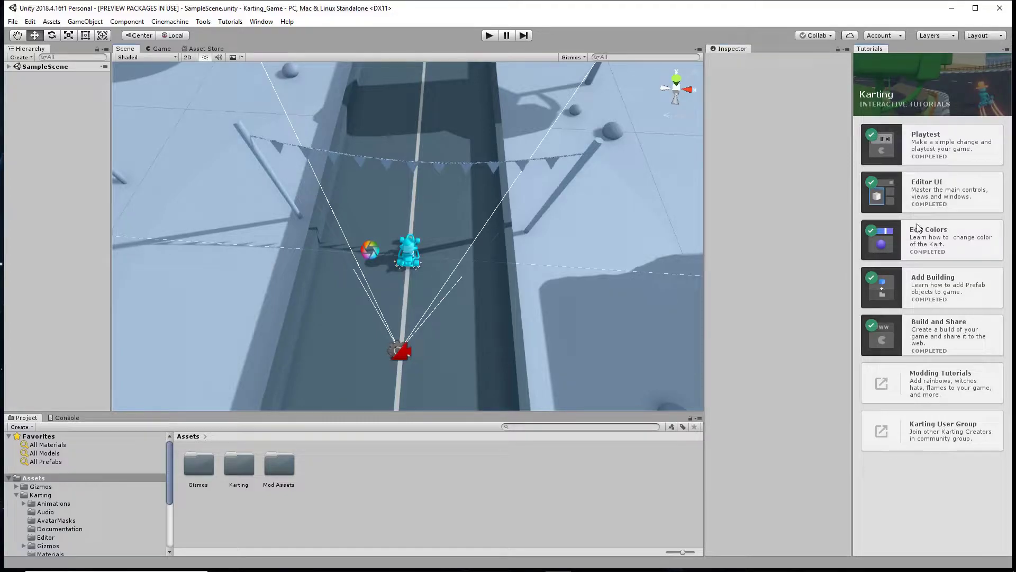
mouse_move(499, 308)
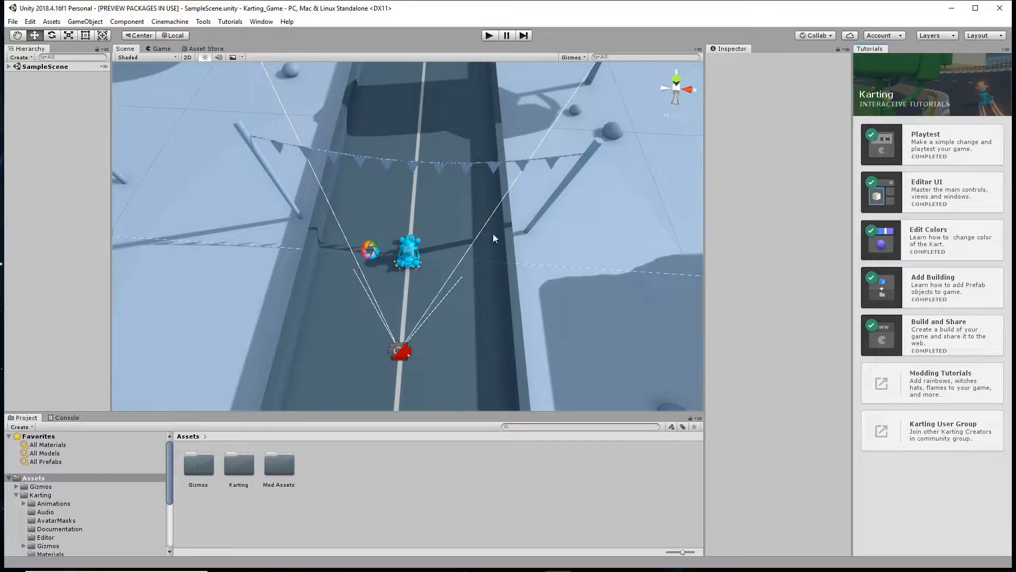
mouse_move(457, 284)
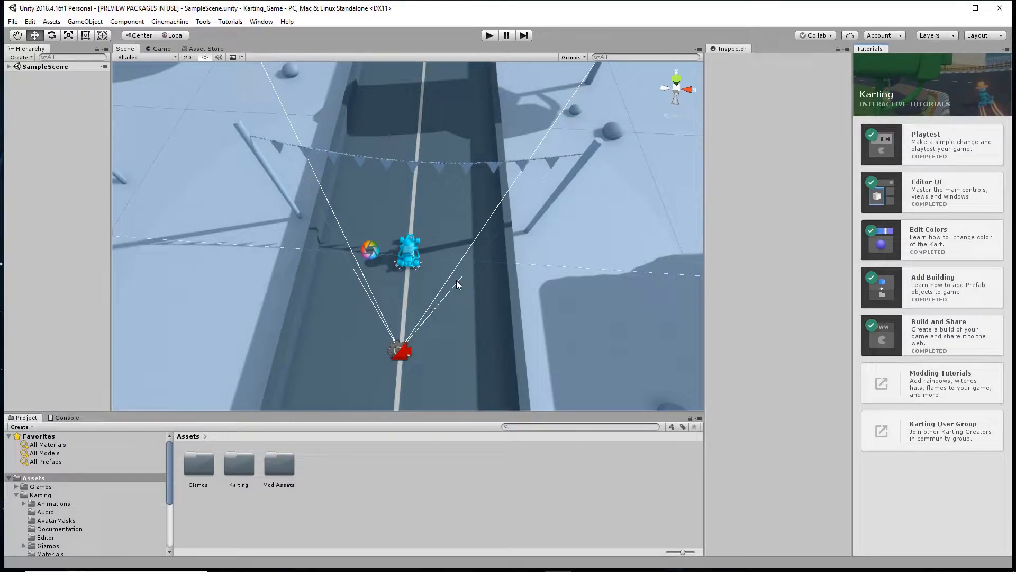
mouse_move(452, 311)
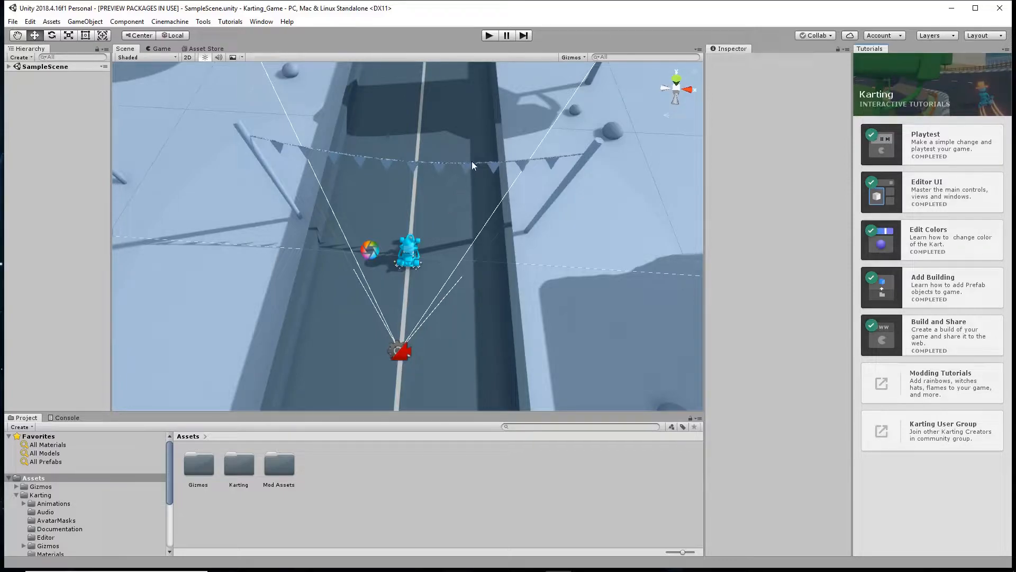
mouse_move(468, 160)
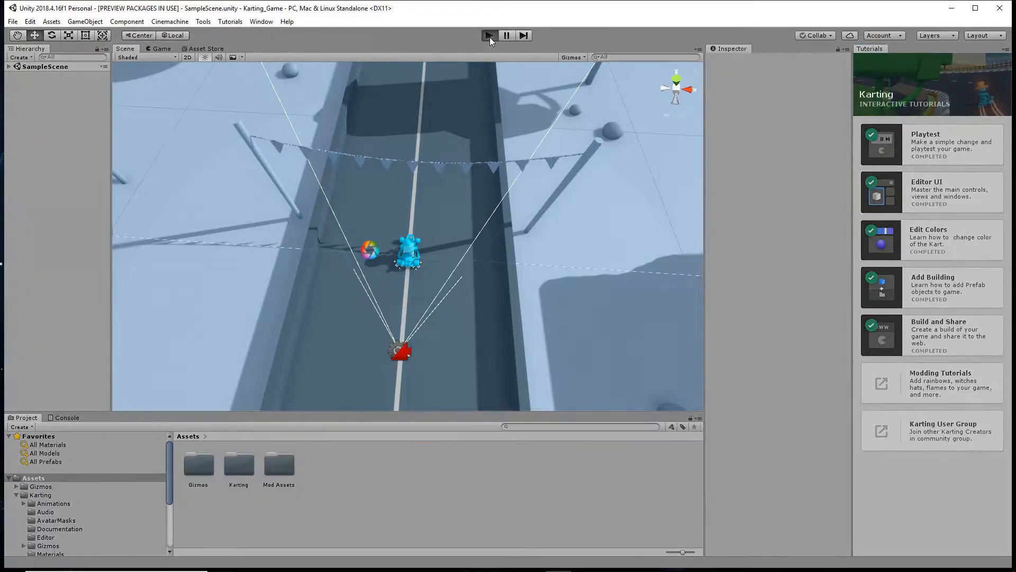
- Toggle the toolbar Play control while the Playtest card is targeted, with no visible change
left_click(488, 35)
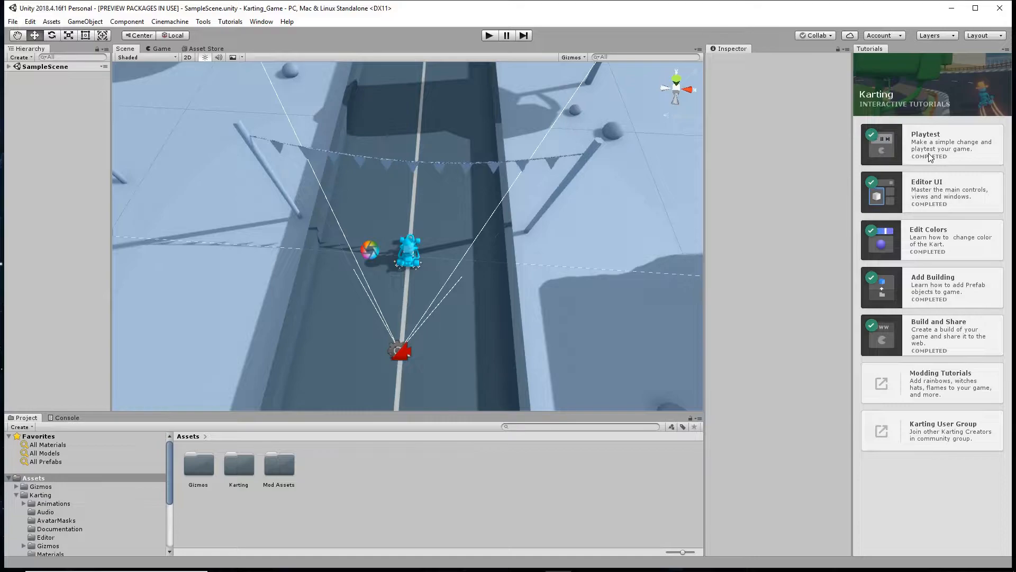
mouse_move(955, 160)
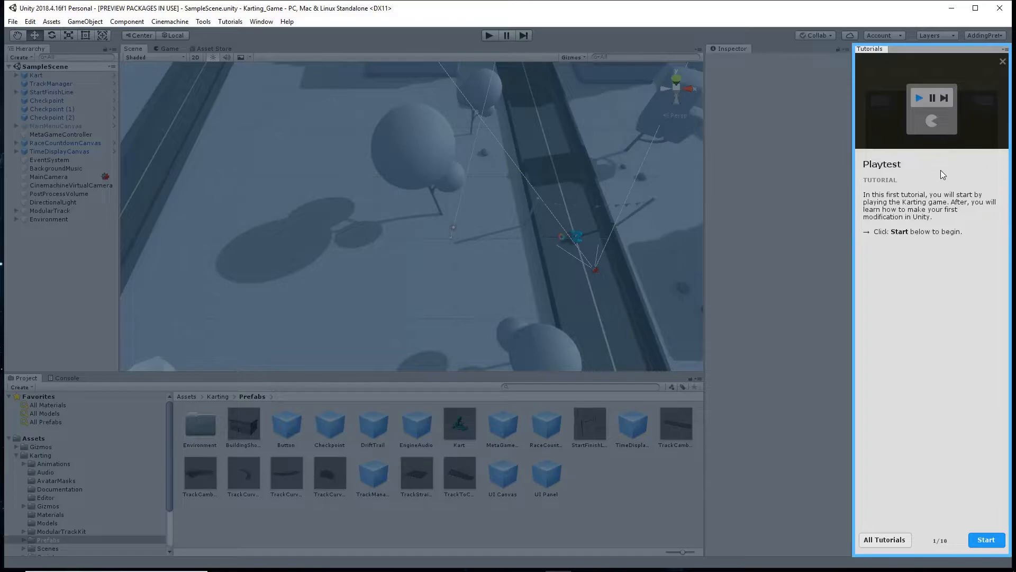
mouse_move(962, 523)
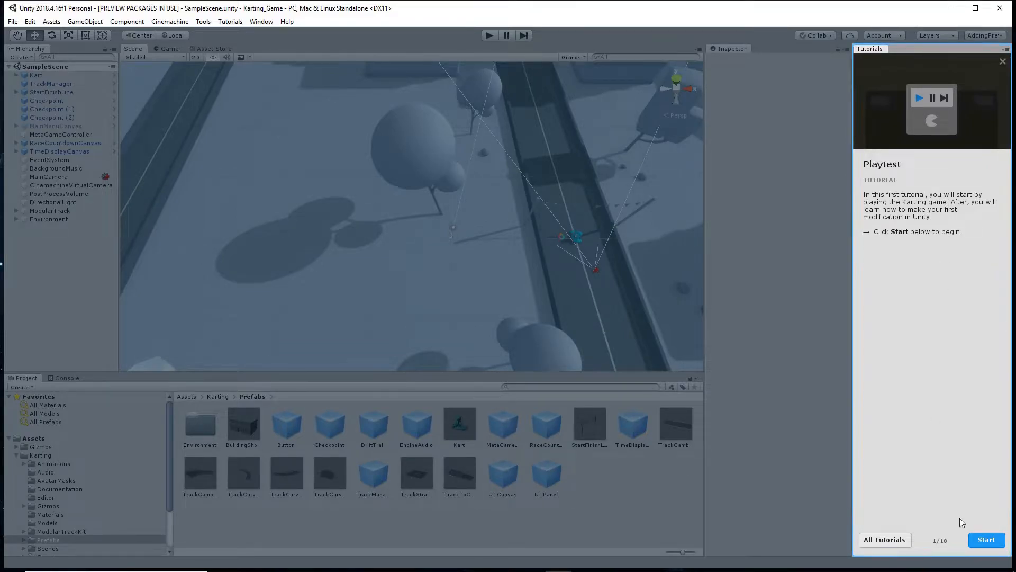
- Start the Playtest tutorial, run and stop a quick playtest, and advance to the next step
left_click(985, 538)
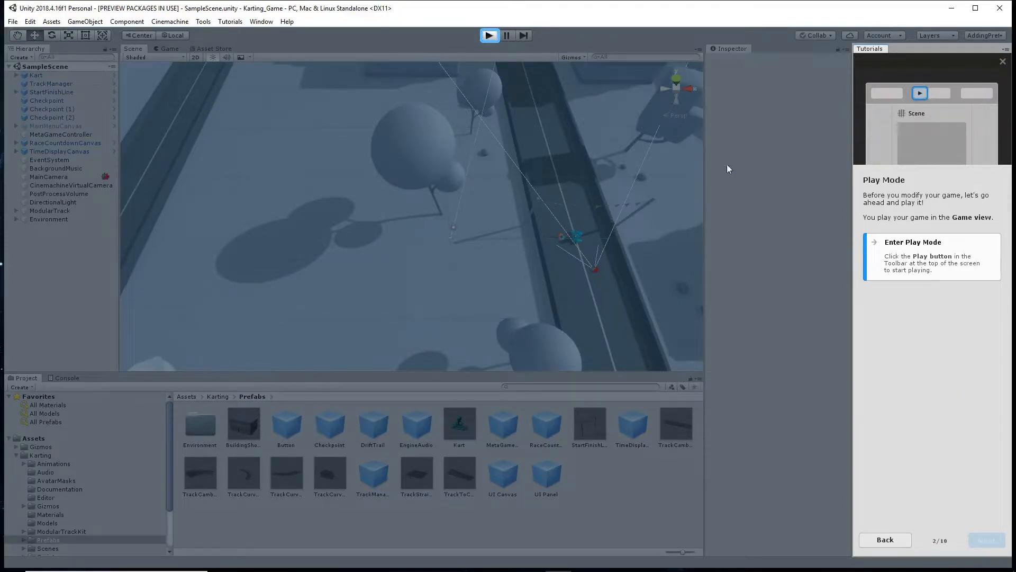
left_click(490, 35)
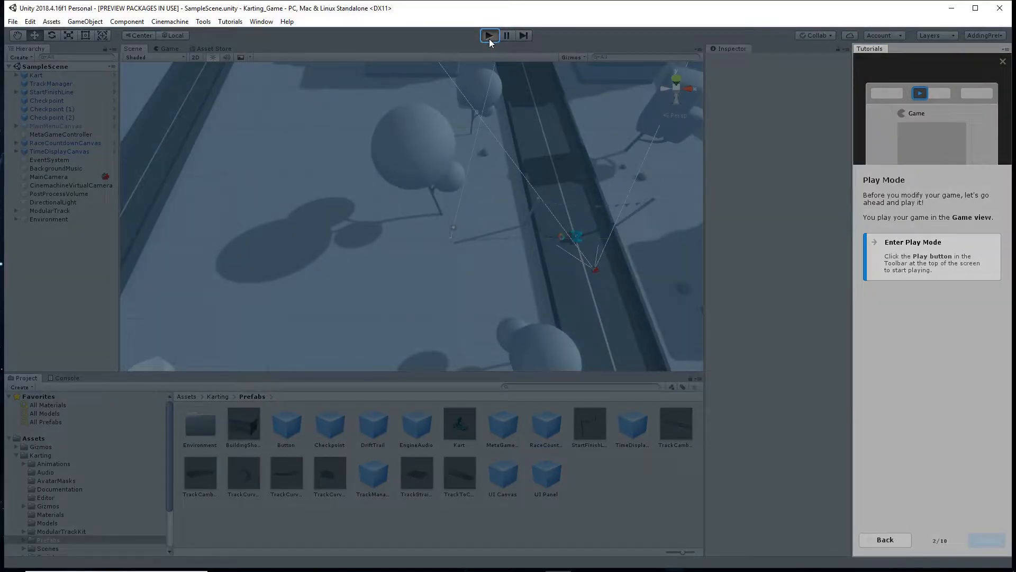
left_click(489, 36)
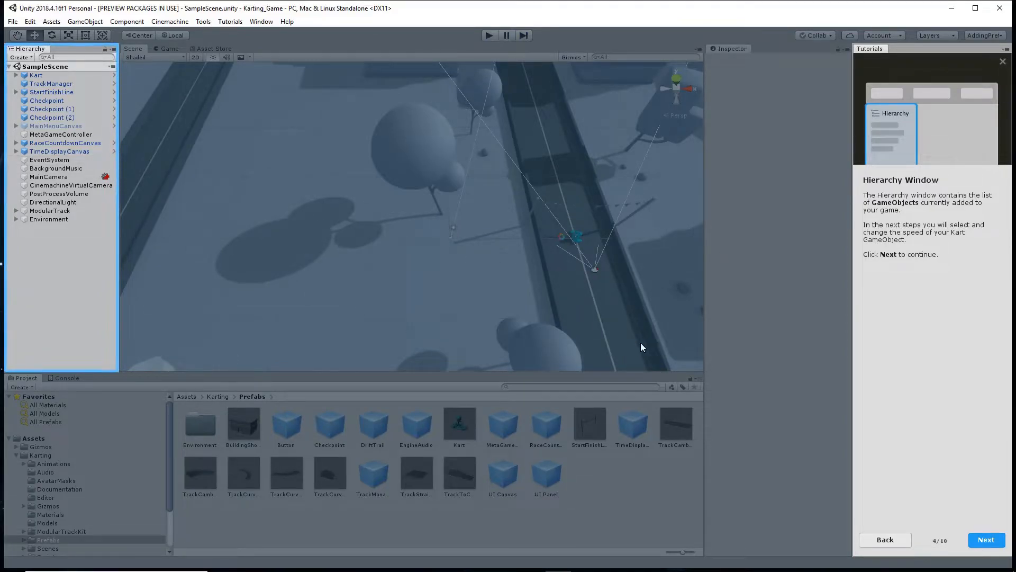
left_click(986, 539)
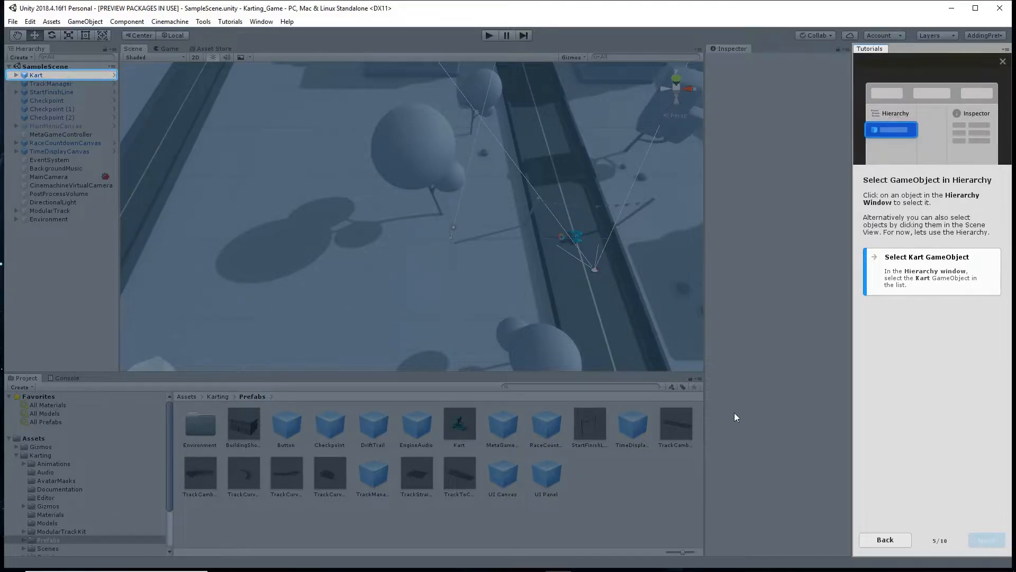
- Select the Kart GameObject in the Hierarchy so its properties show in the Inspector
left_click(36, 75)
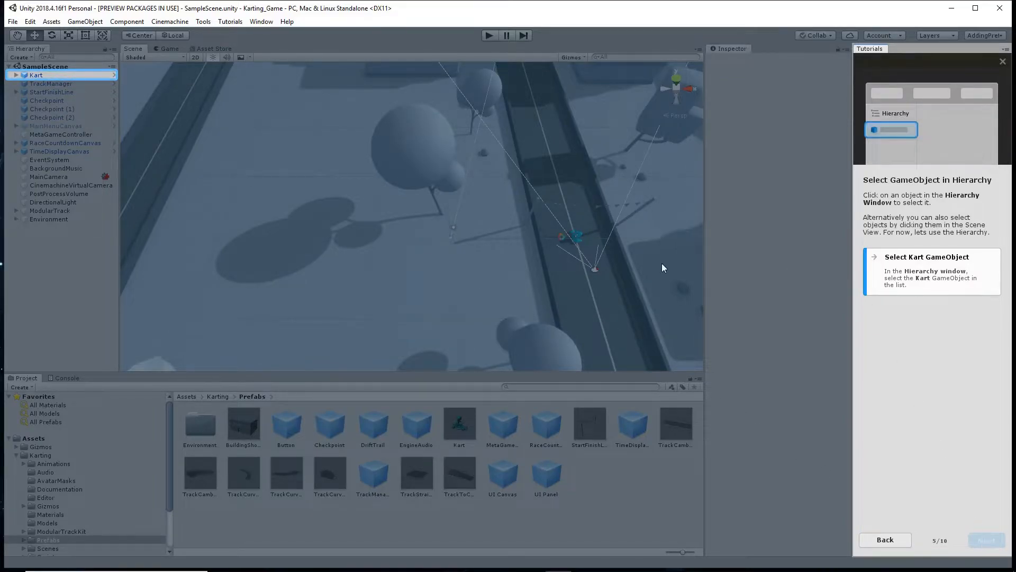
left_click(36, 75)
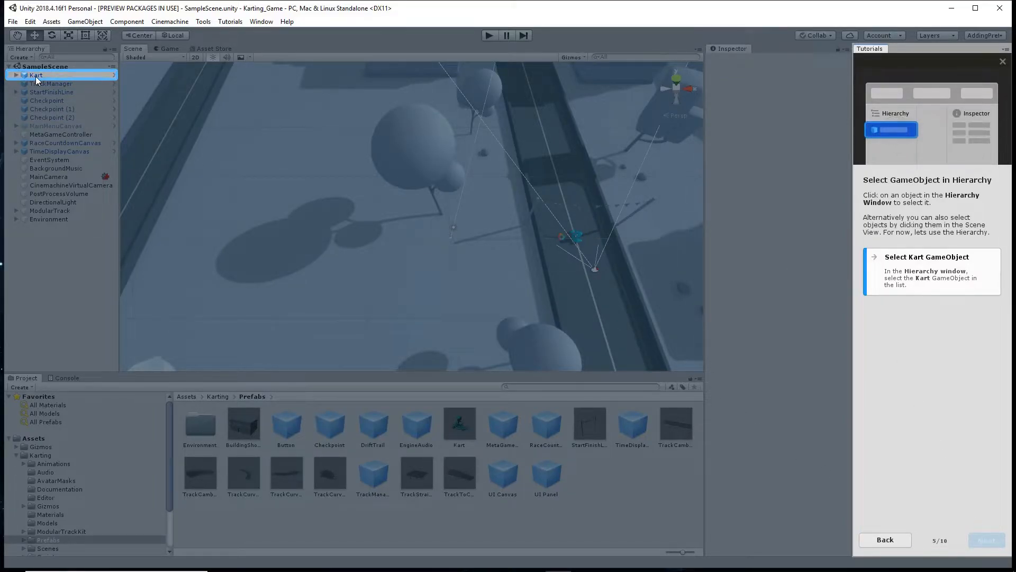
left_click(36, 75)
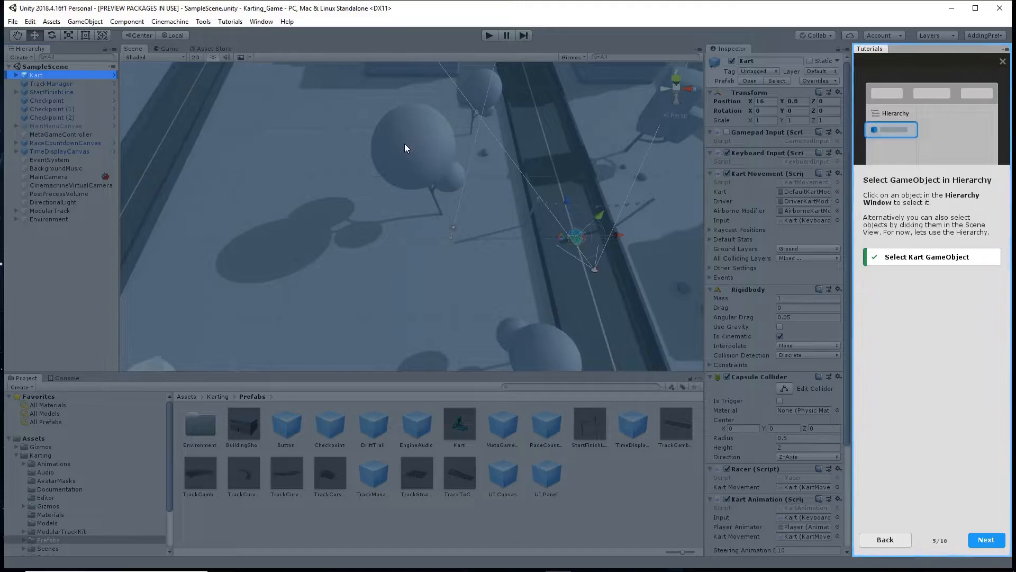
- Advance past the Inspector Window overview to step 7, Change Top Speed Property
left_click(36, 74)
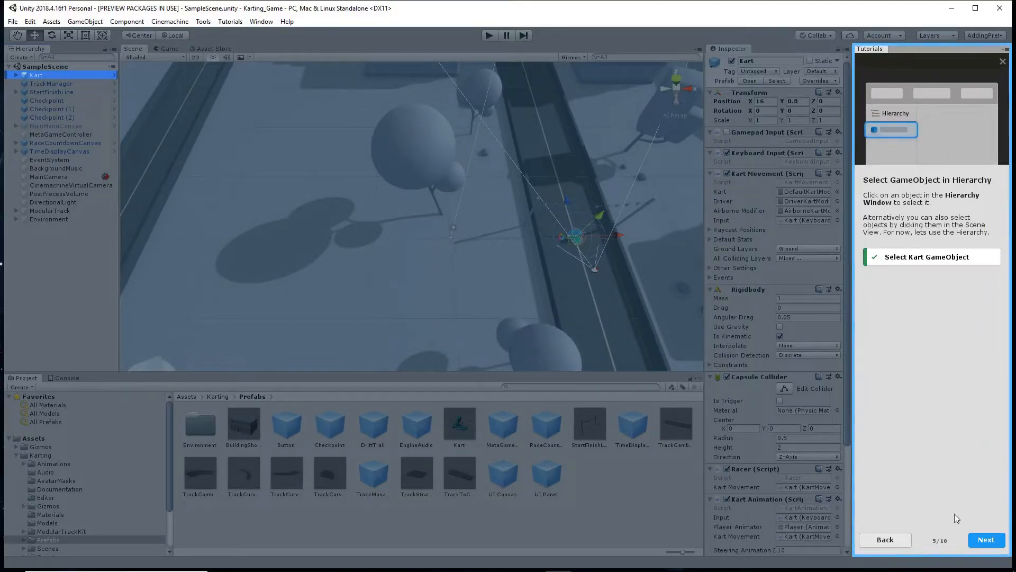
left_click(985, 539)
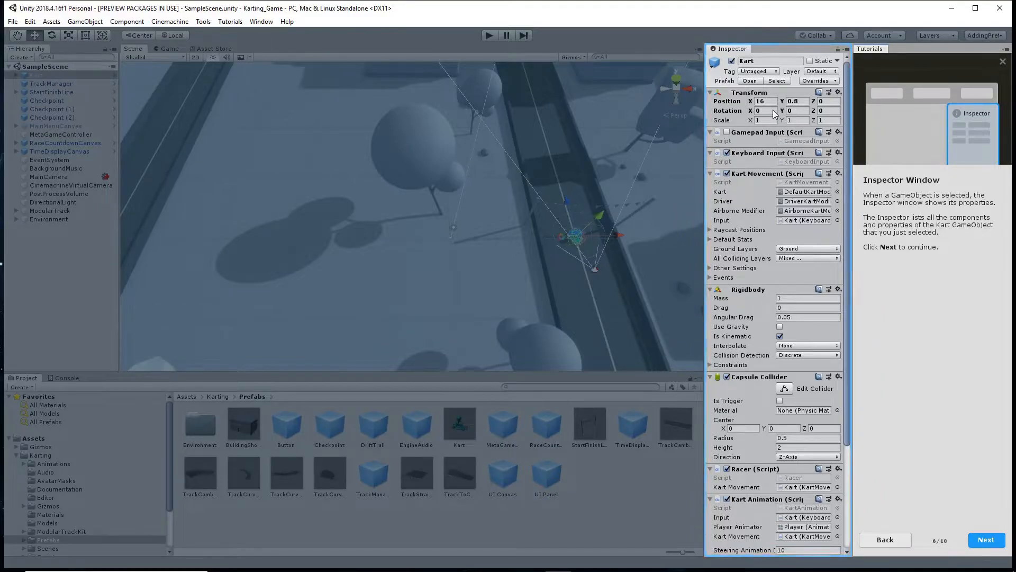
mouse_move(760, 140)
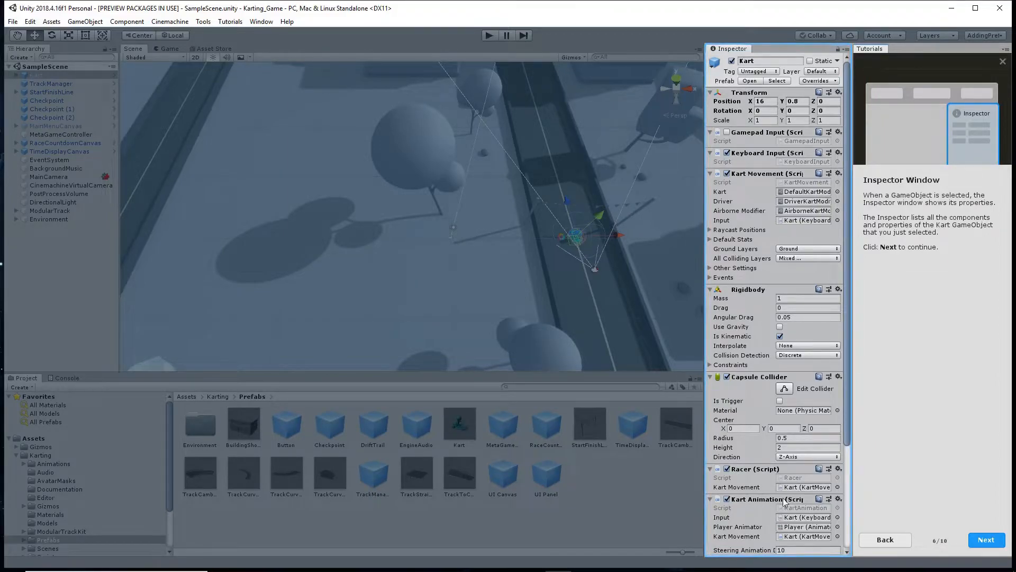
mouse_move(807, 378)
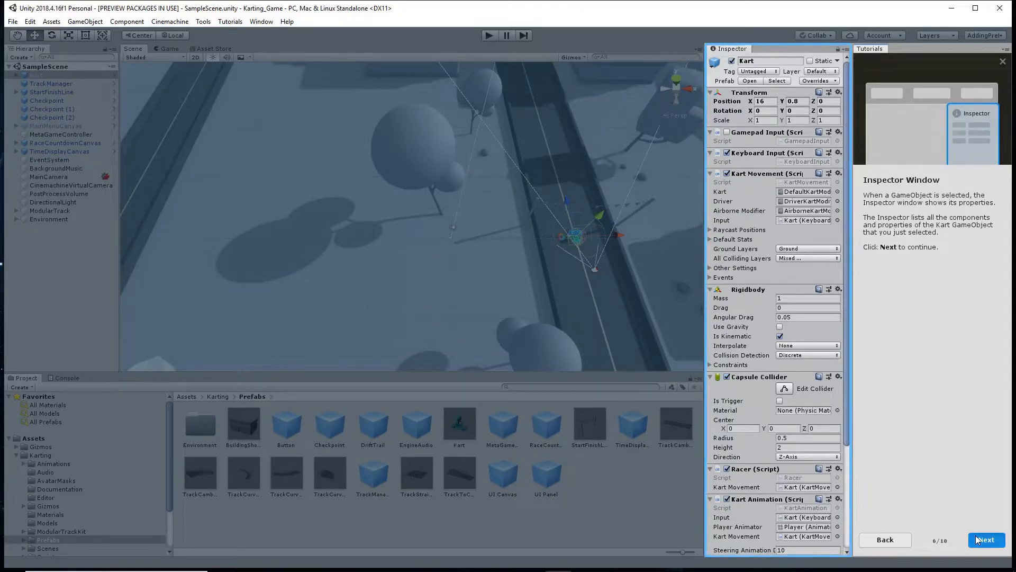
left_click(735, 238)
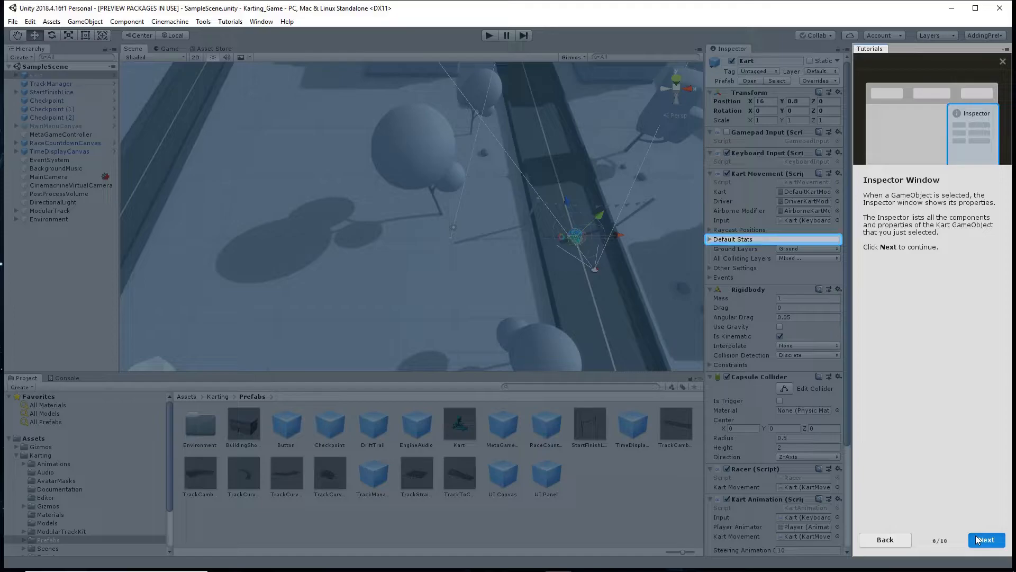
left_click(985, 538)
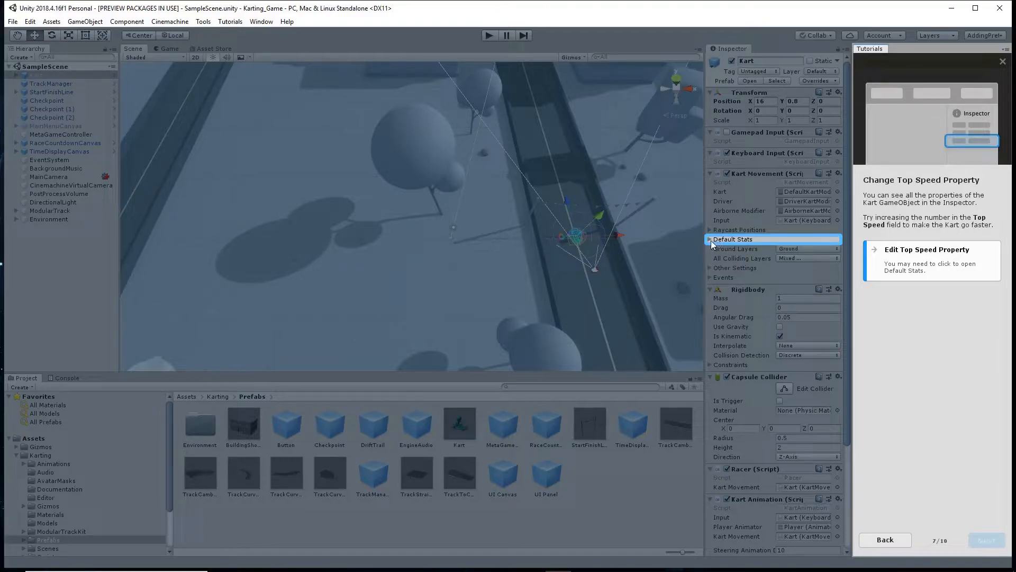
- Set the Kart's Top Speed to 50 and move on to the Enter Play Mode step
left_click(711, 238)
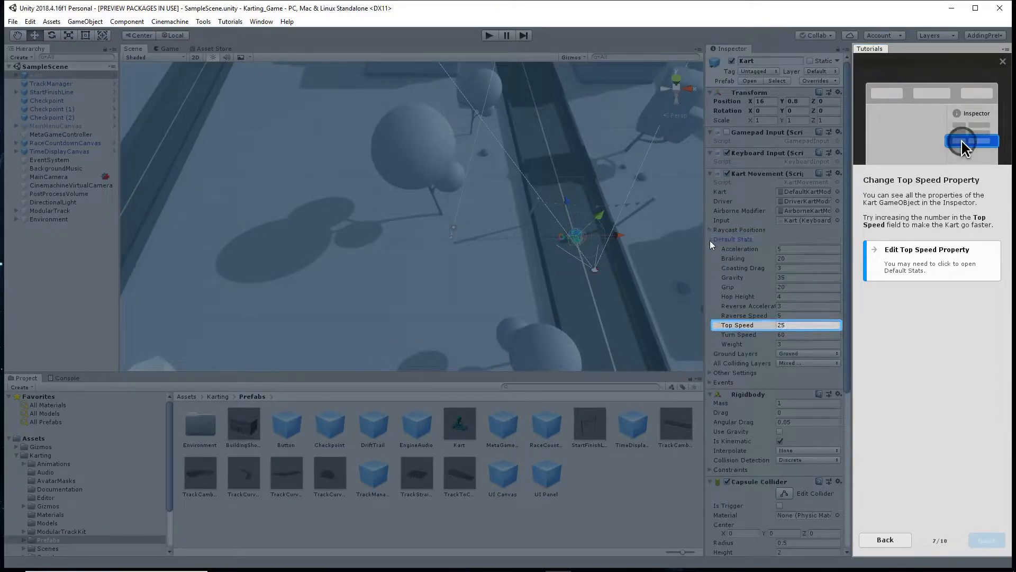
mouse_move(758, 321)
type("52")
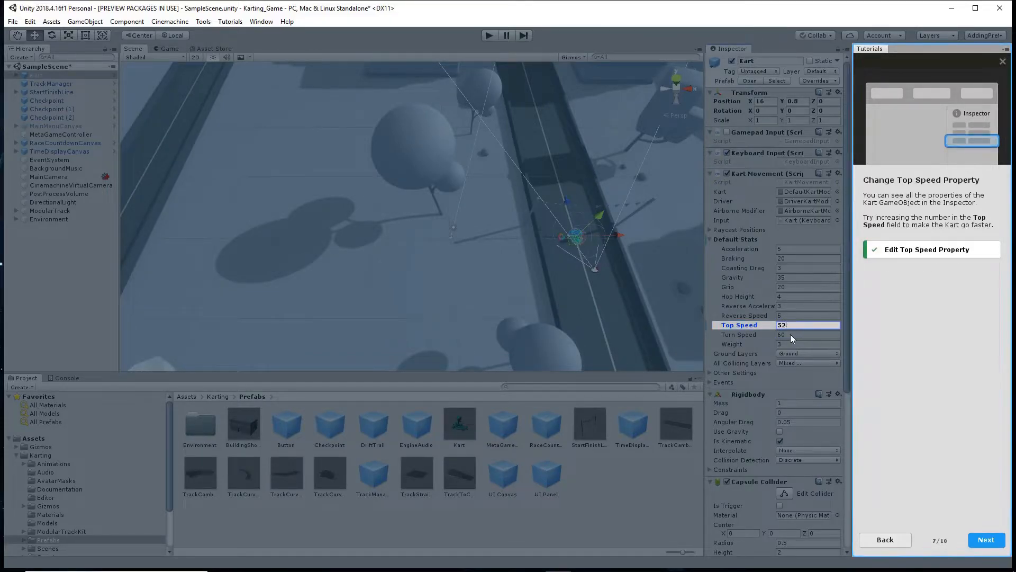
type("50")
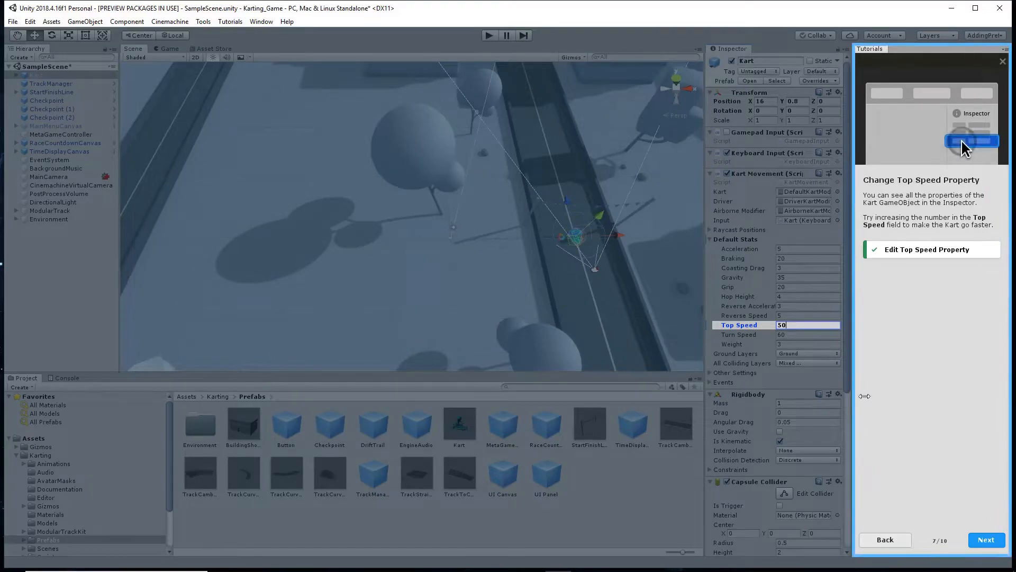
left_click(985, 539)
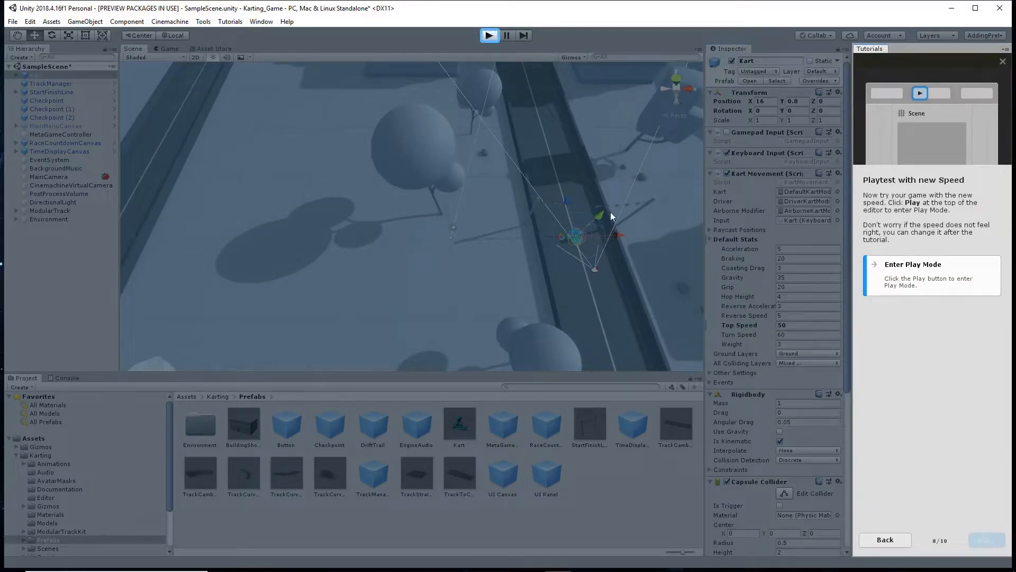
left_click(489, 34)
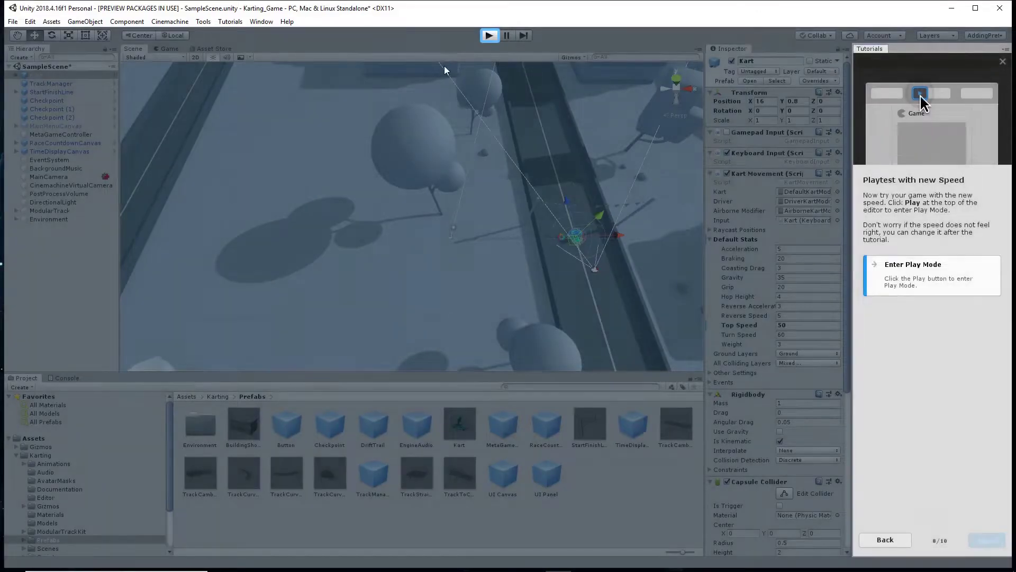
left_click(489, 35)
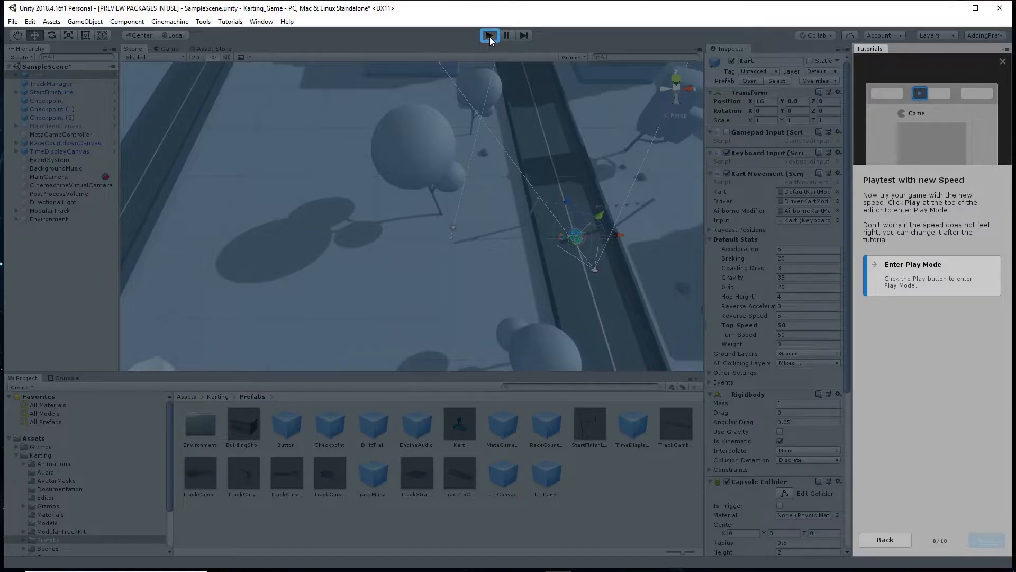
- Playtest the kart at top speed 50, stop, and finish the Playtest tutorial with Done
left_click(489, 35)
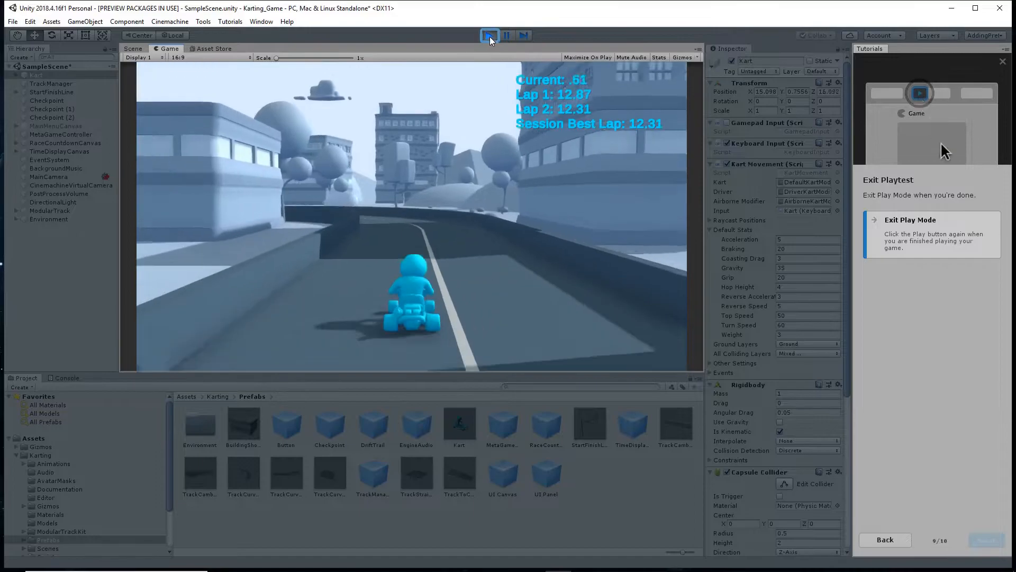
left_click(489, 35)
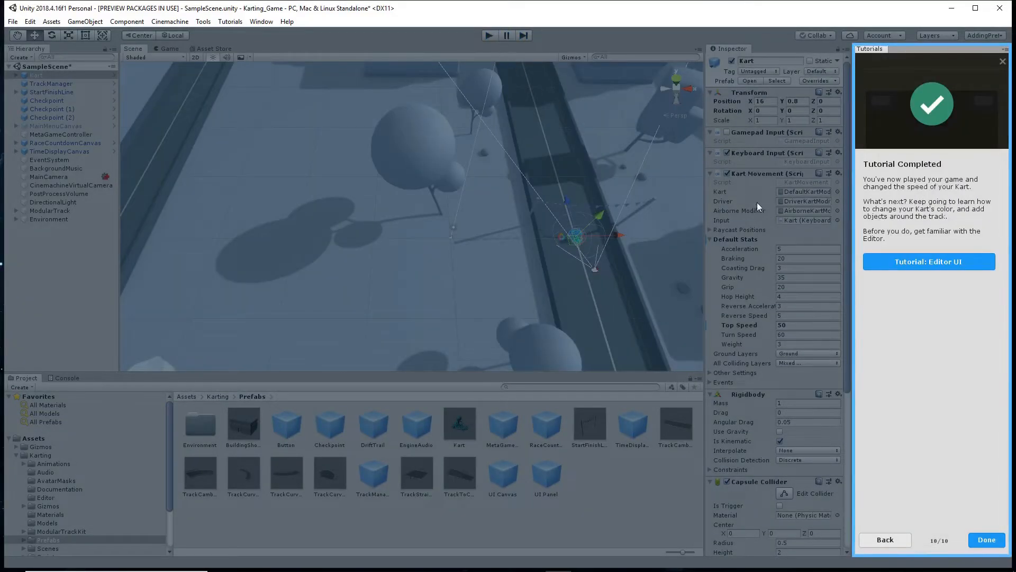
left_click(985, 539)
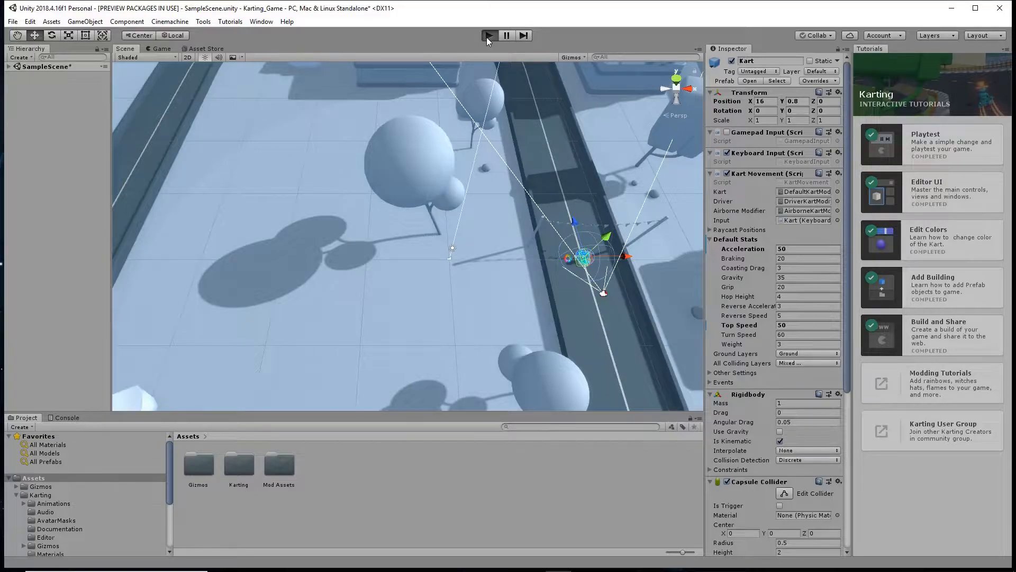
- Play the game again with Acceleration also at 50, then return to editing
left_click(489, 36)
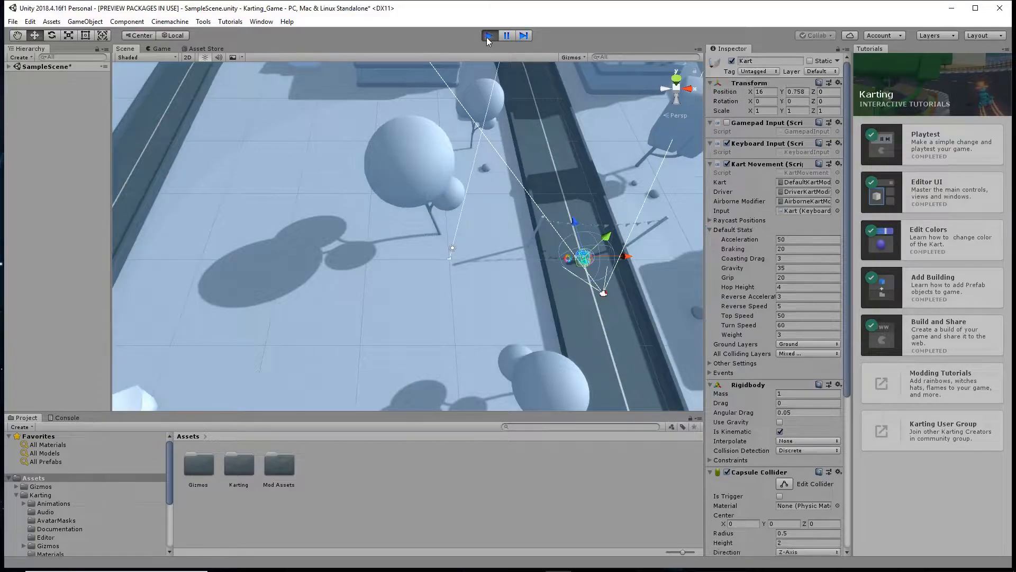
left_click(489, 36)
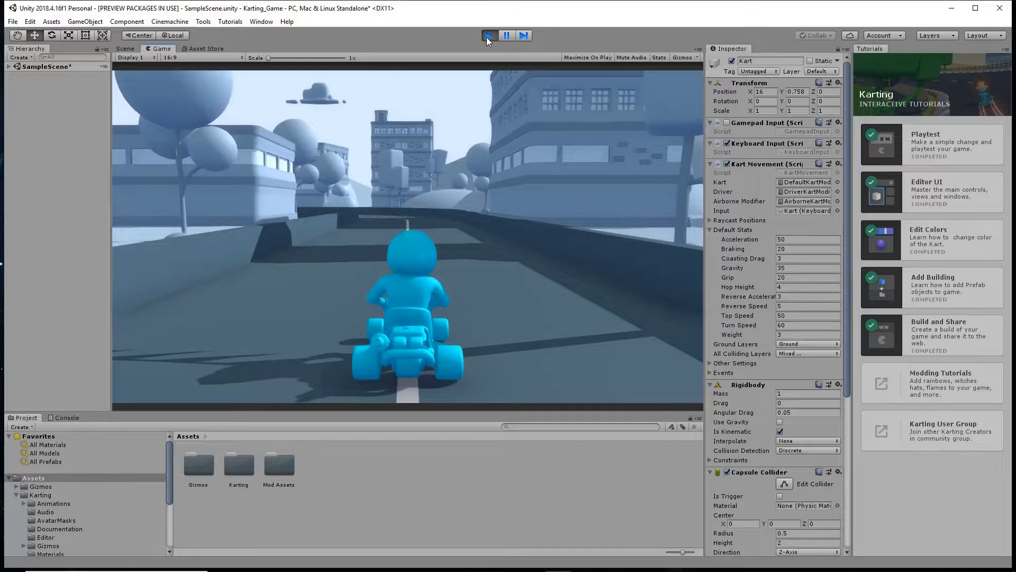
left_click(489, 36)
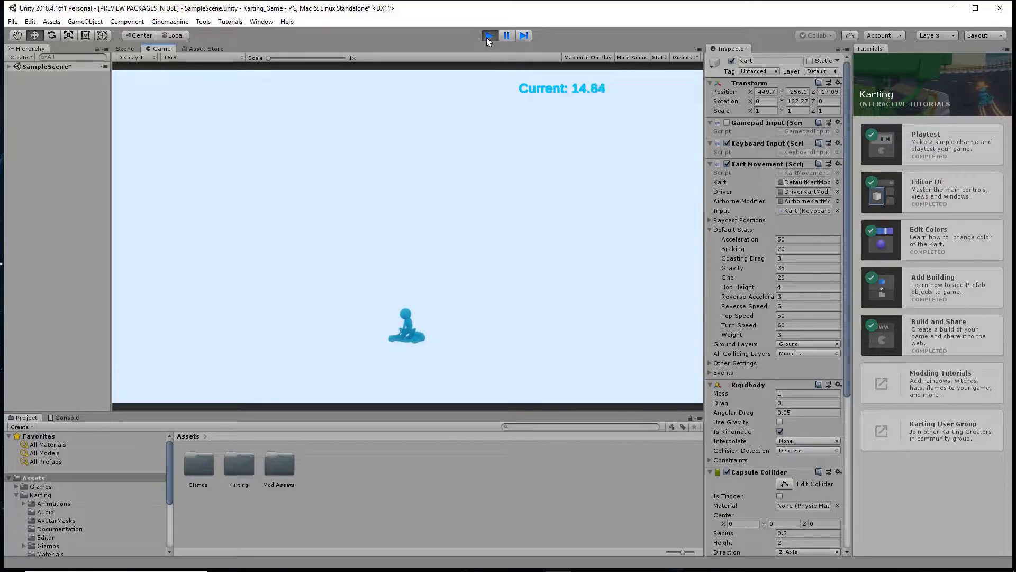
left_click(489, 36)
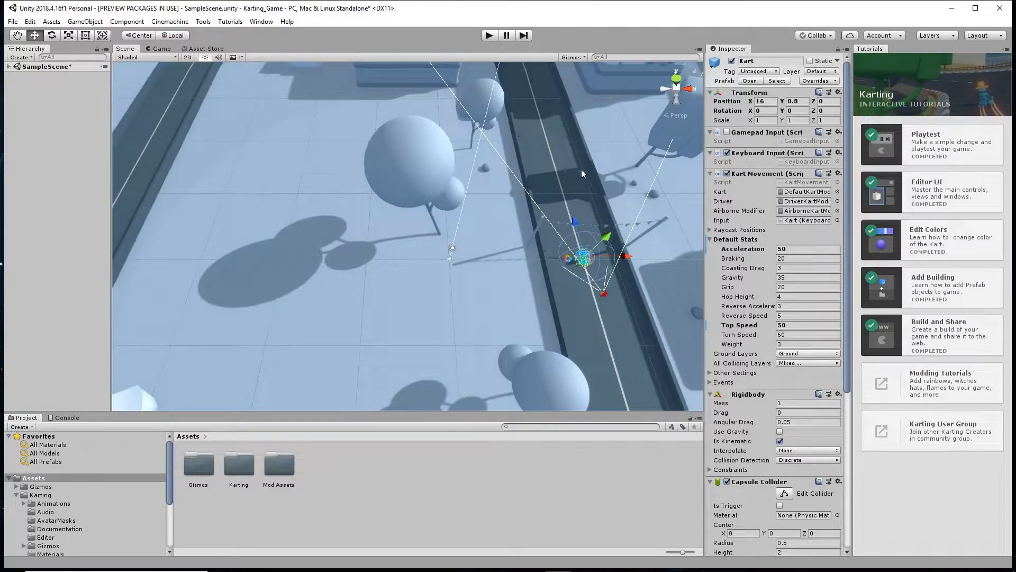
mouse_move(578, 199)
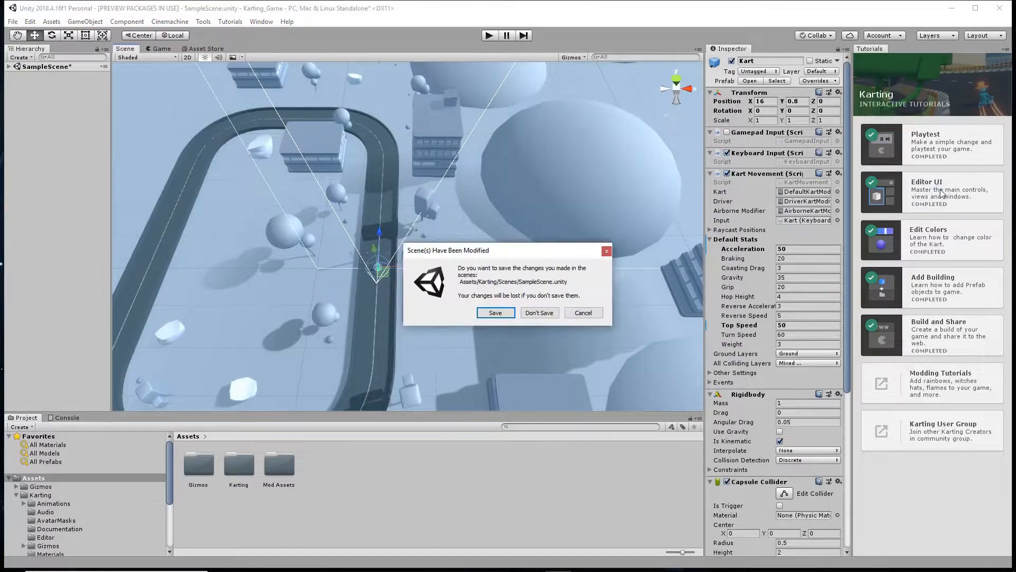
- Dismiss the 'Scene(s) Have Been Modified' save prompt after leaving Play Mode
left_click(539, 313)
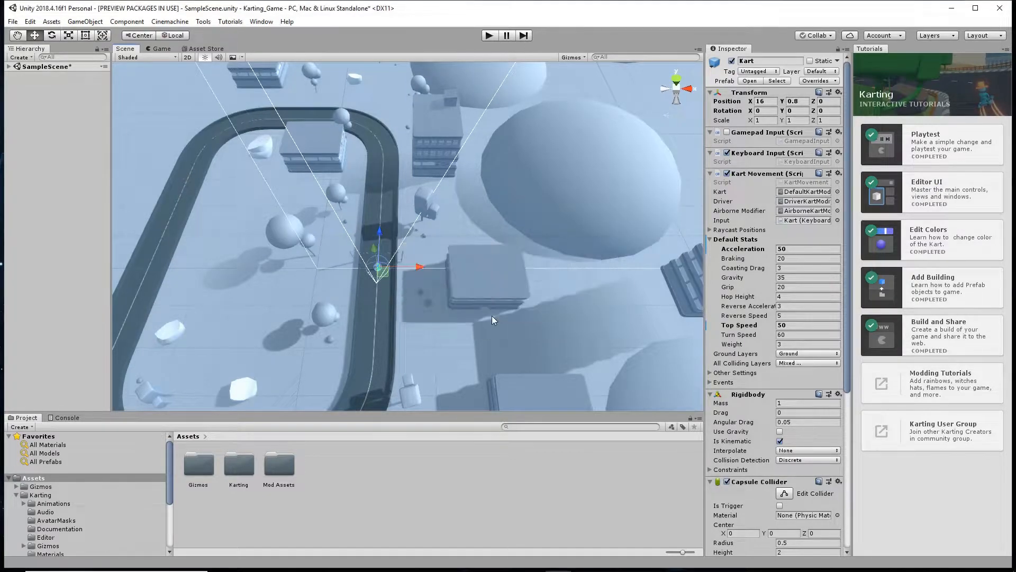
- Start the Editor UI tutorial and advance past the Hierarchy and Scene page to the Hand Tool step
left_click(931, 192)
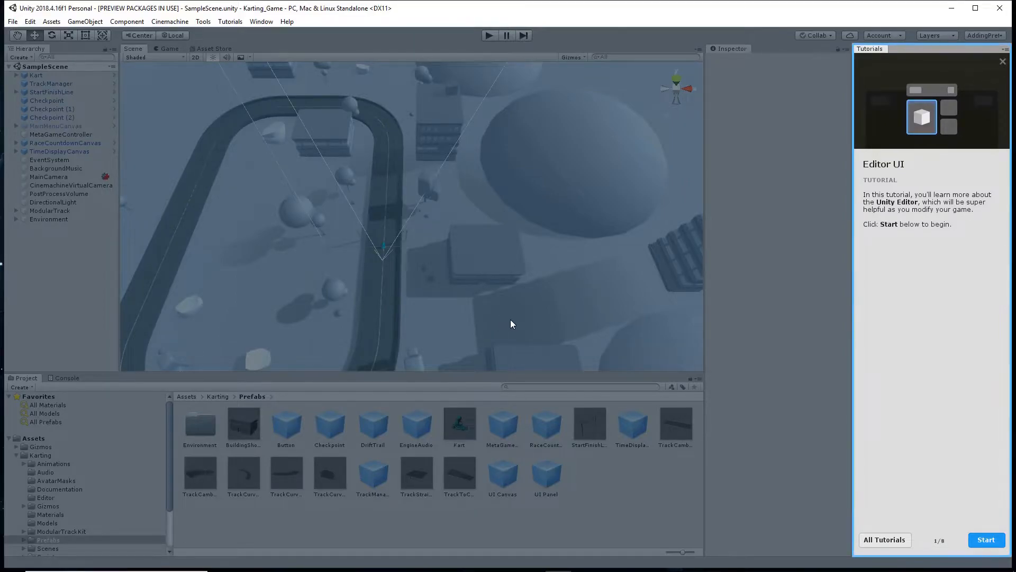
mouse_move(724, 442)
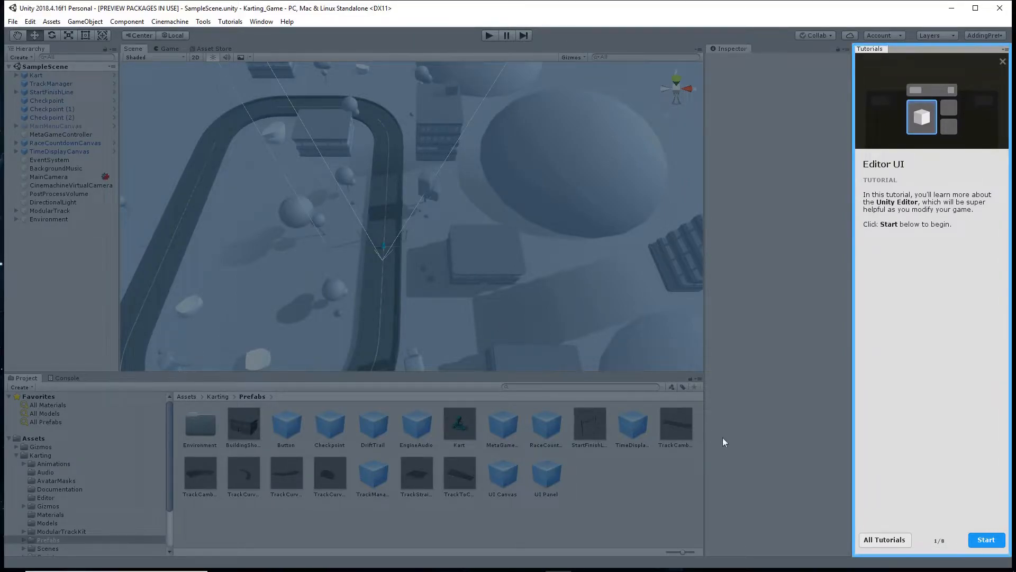
left_click(985, 539)
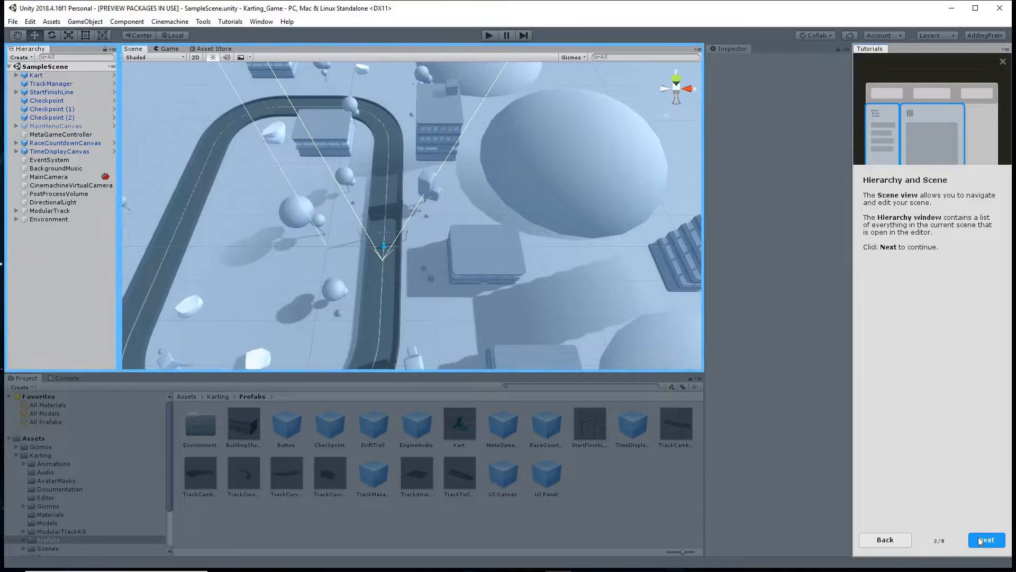
left_click(986, 538)
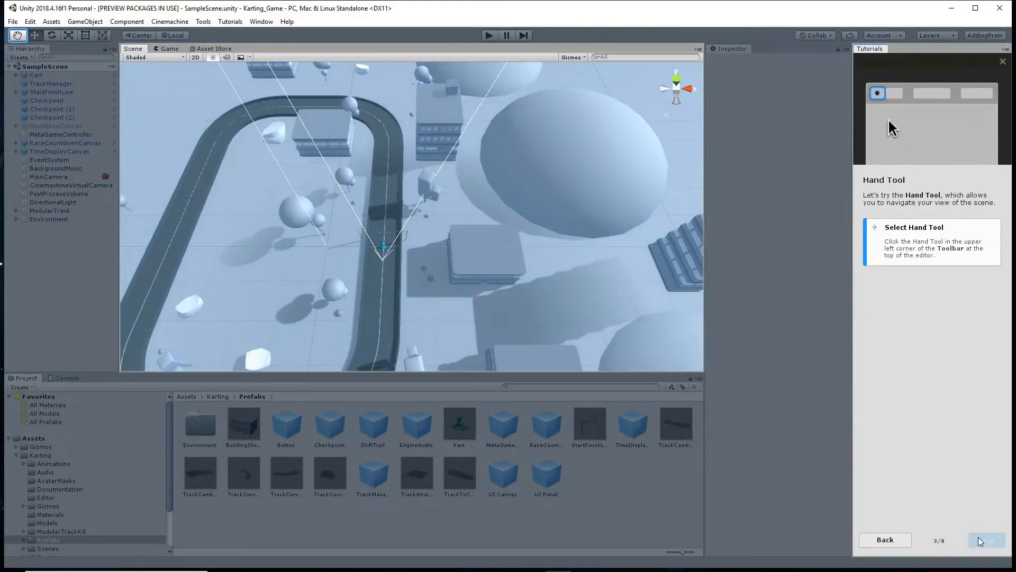
- Pan with the Hand Tool, orbit and zoom the Scene view, reaching step 7 on the Project window
left_click(18, 35)
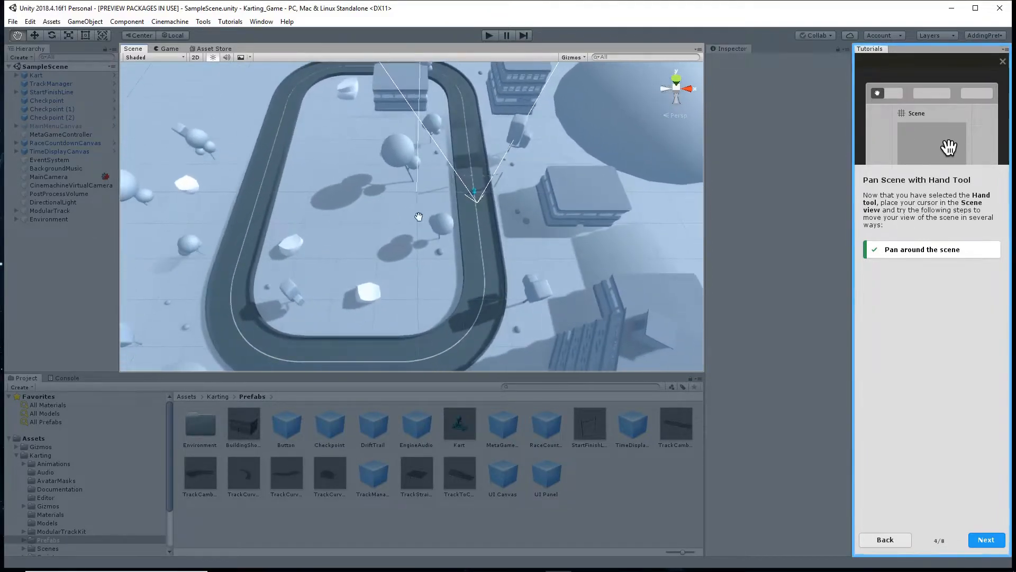
left_click(985, 538)
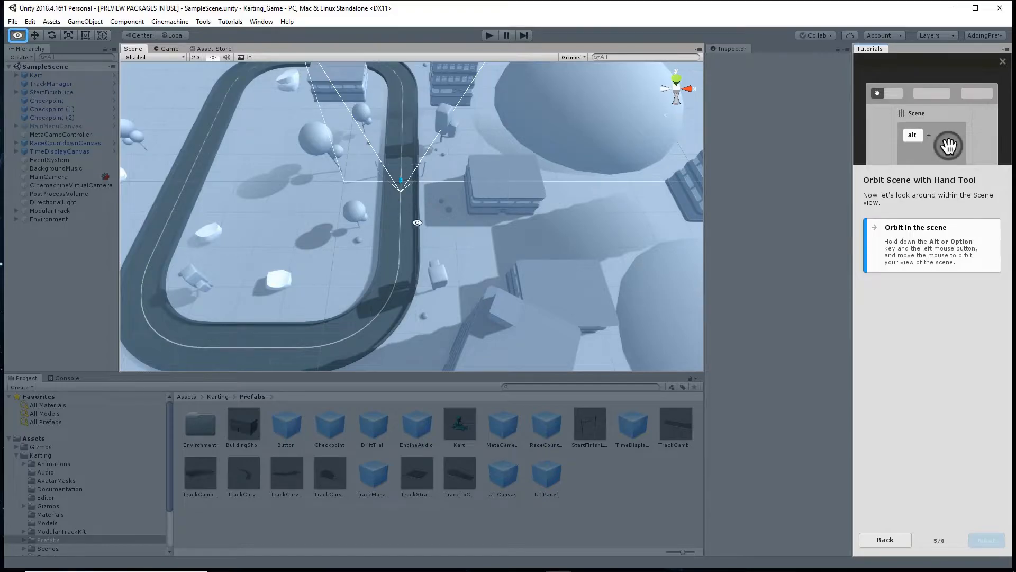
left_click_drag(417, 223, 389, 175)
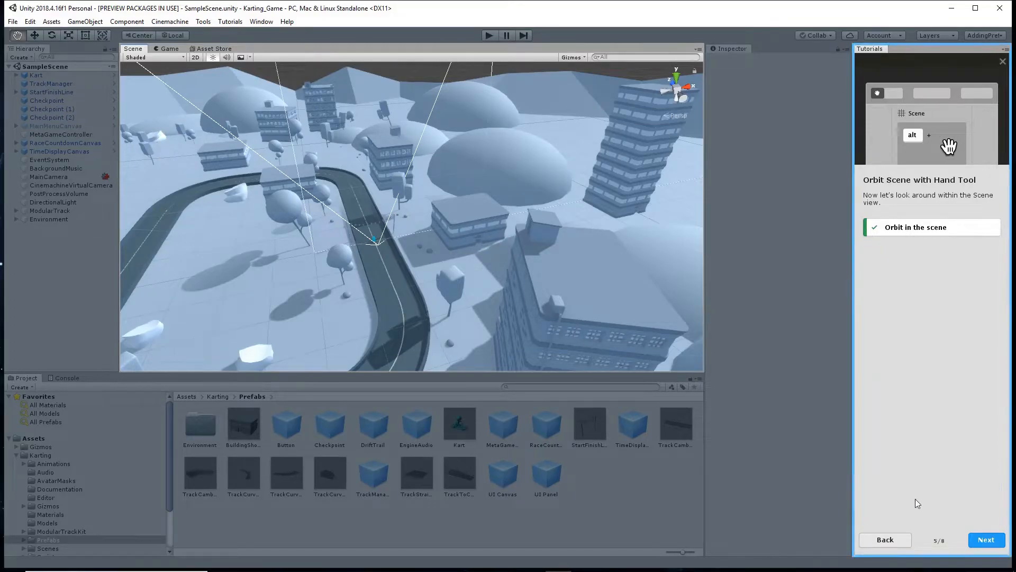
left_click(985, 538)
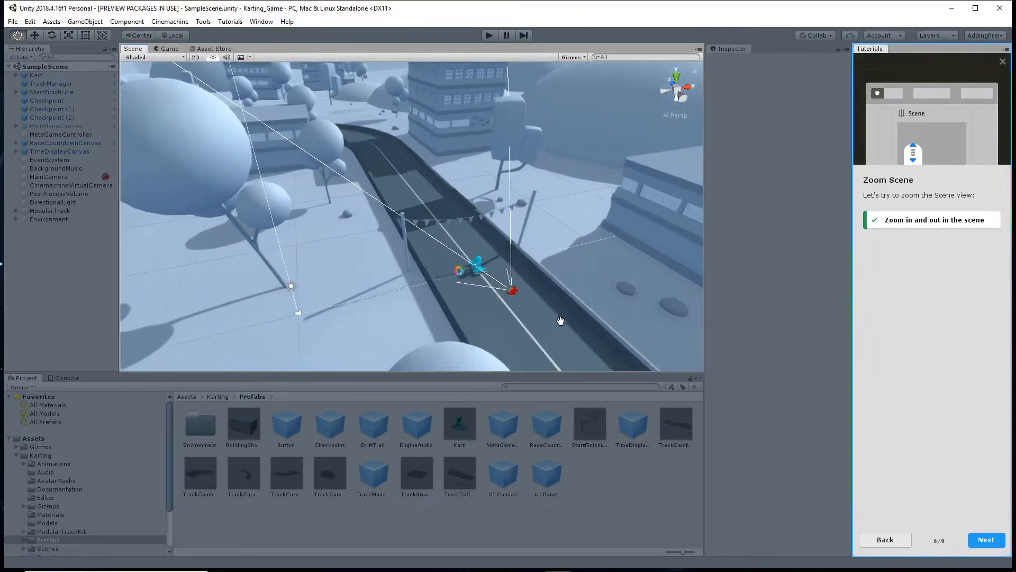
scroll("down", 3)
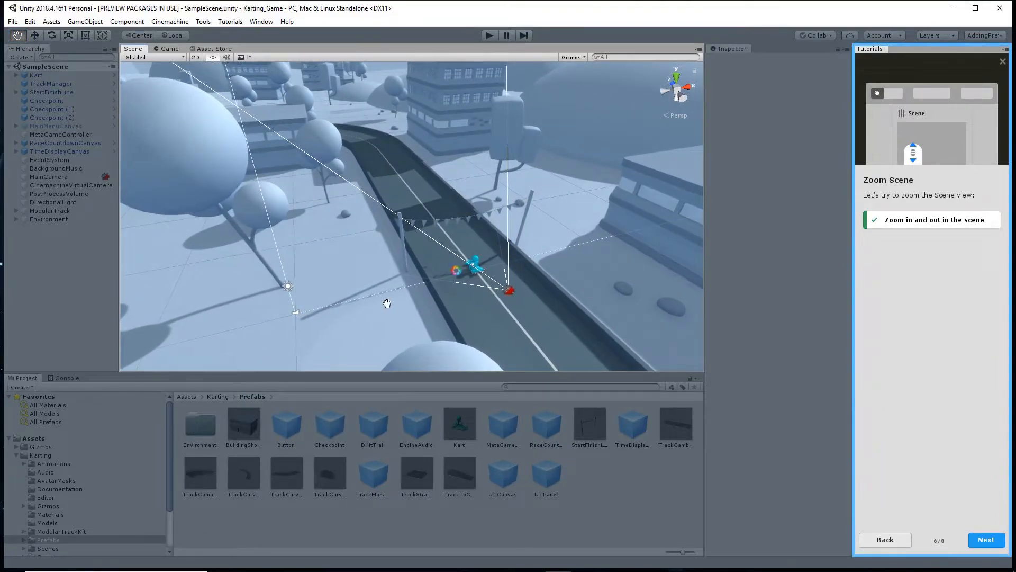
left_click(985, 538)
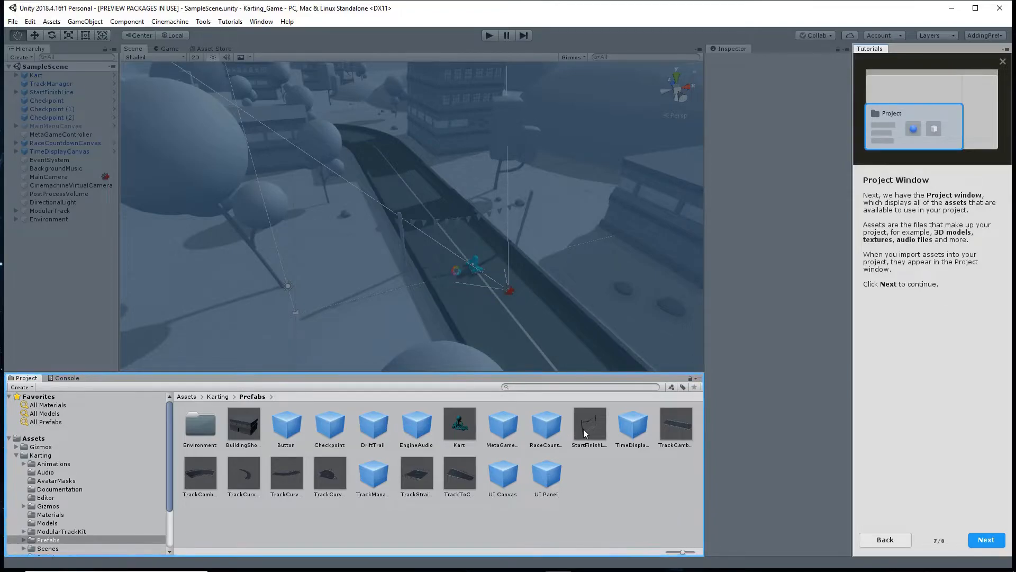
mouse_move(271, 484)
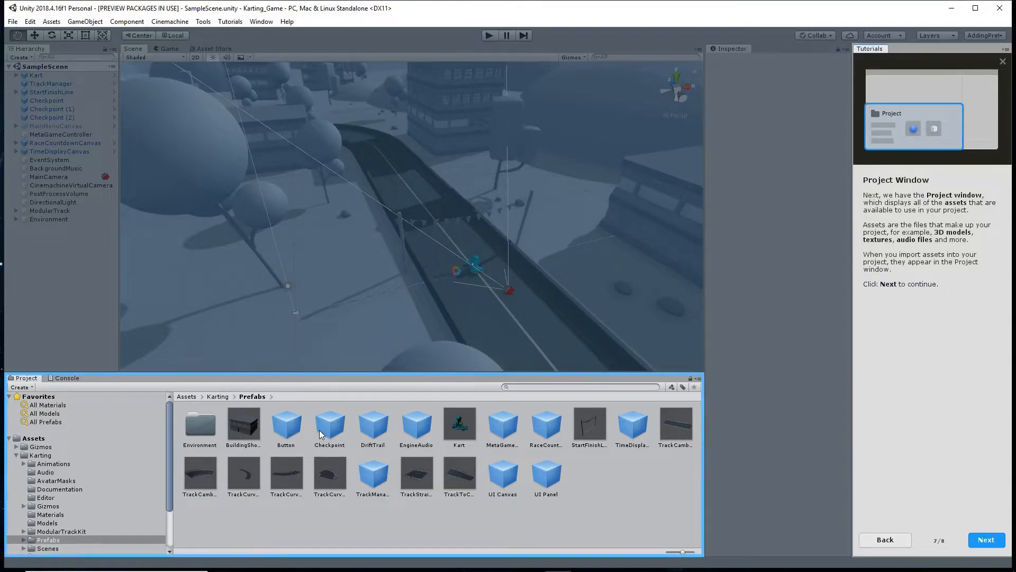
mouse_move(633, 340)
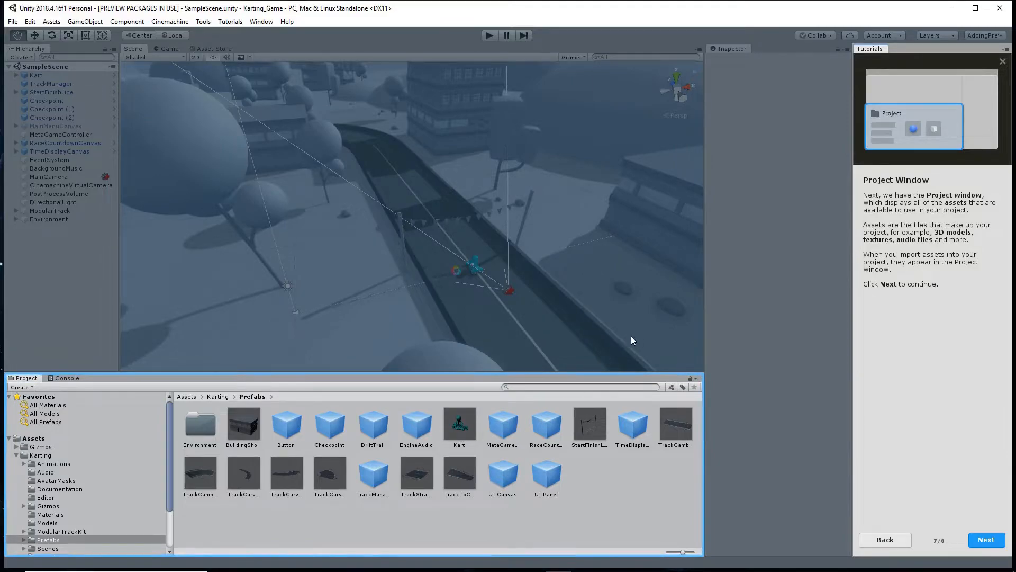
mouse_move(944, 233)
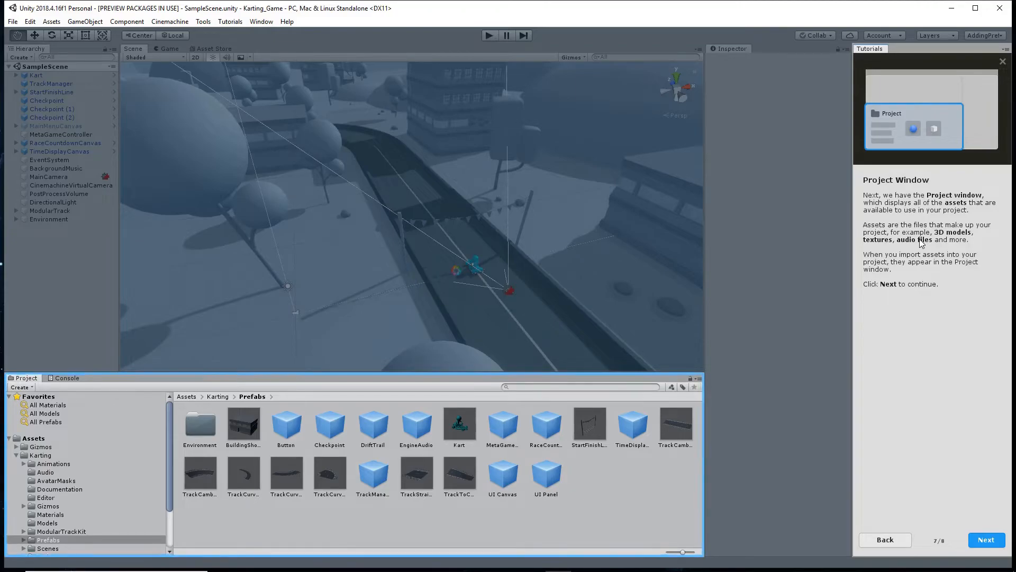
mouse_move(931, 339)
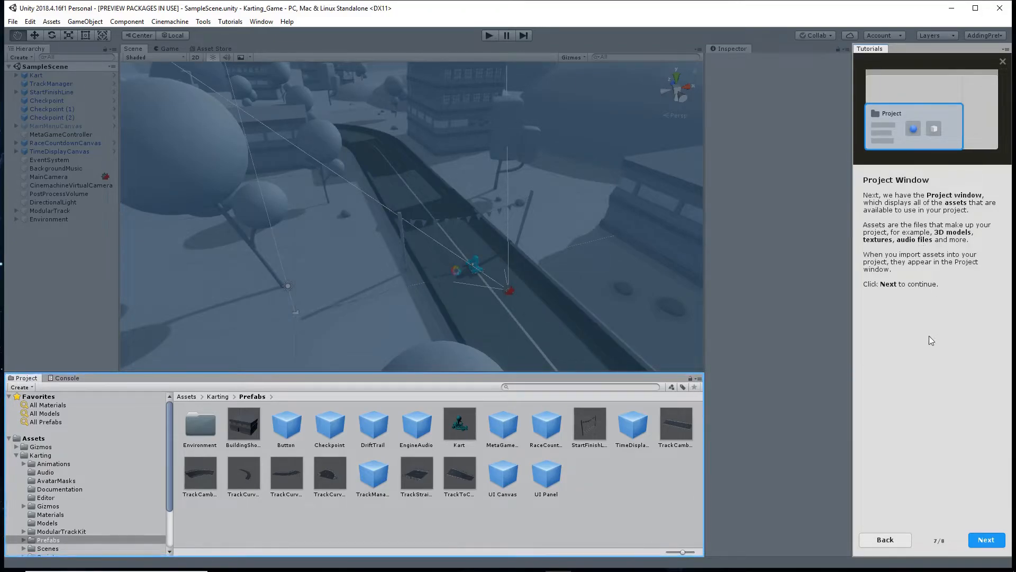
- Finish the remaining Editor UI pages with Done, returning to the Karting tutorial list
left_click(985, 538)
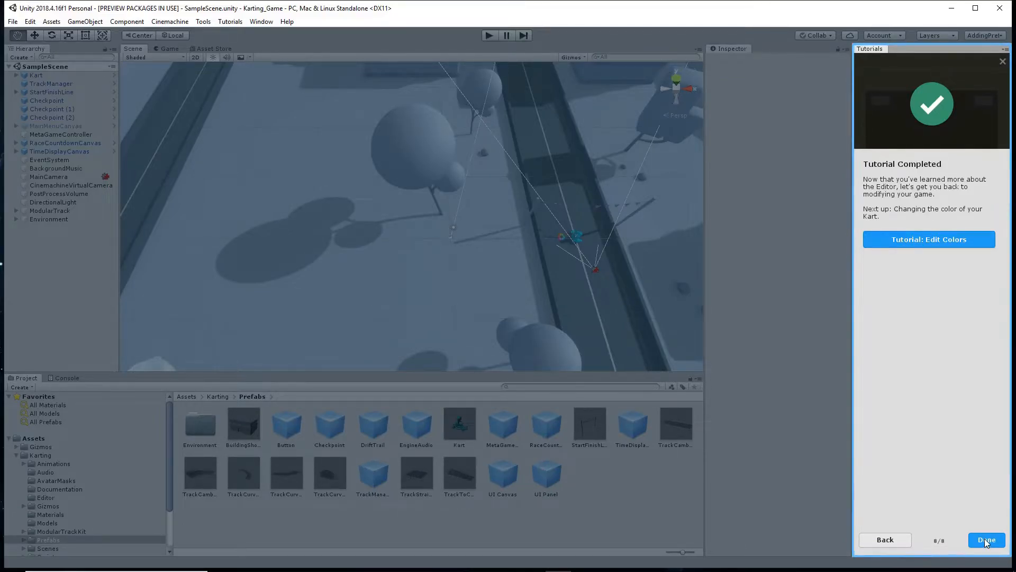
left_click(985, 539)
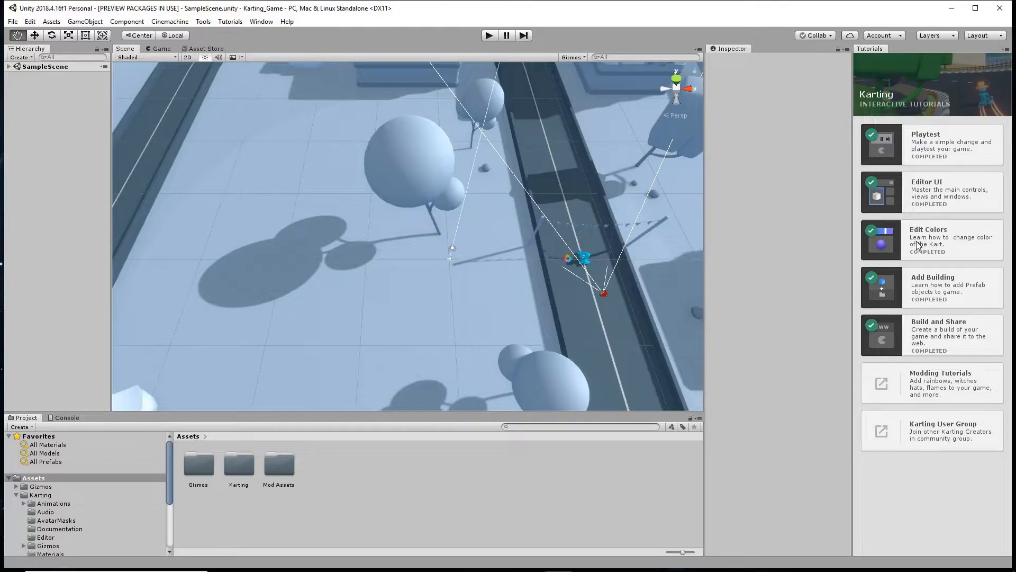
- Start the Edit Colors tutorial, select and frame the Kart, reaching the KartRacerMaterial step
left_click(932, 241)
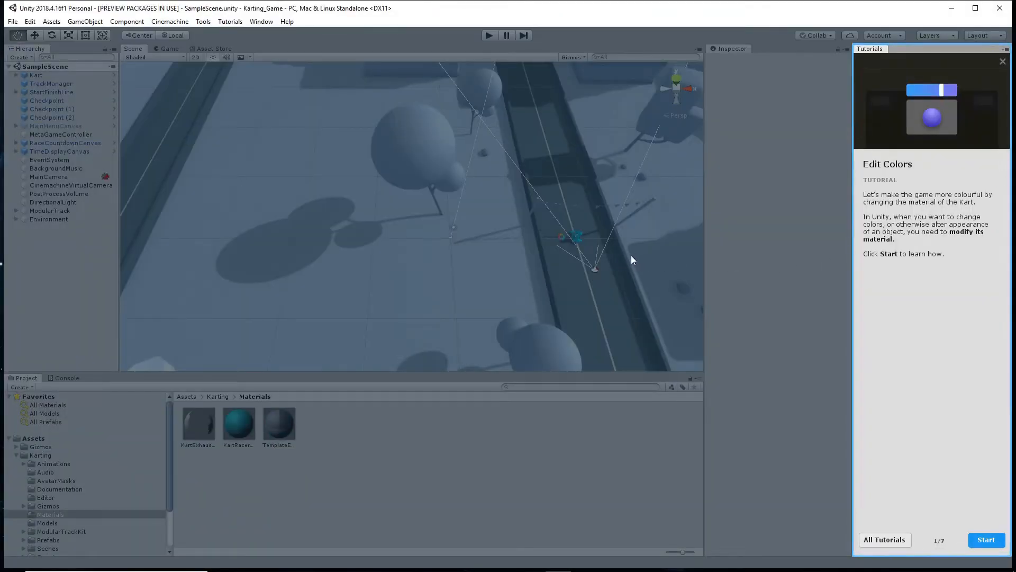
mouse_move(891, 195)
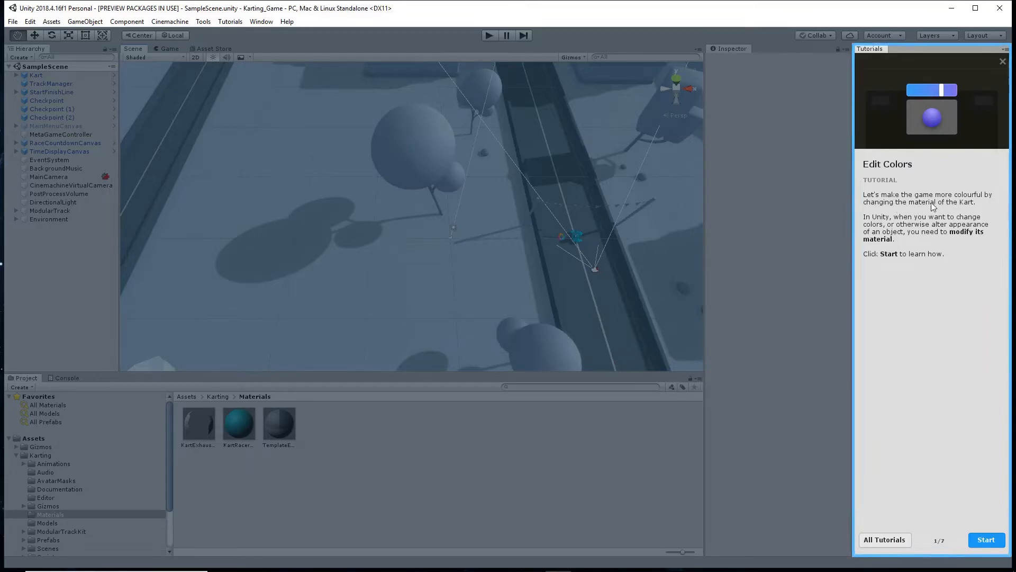
mouse_move(961, 472)
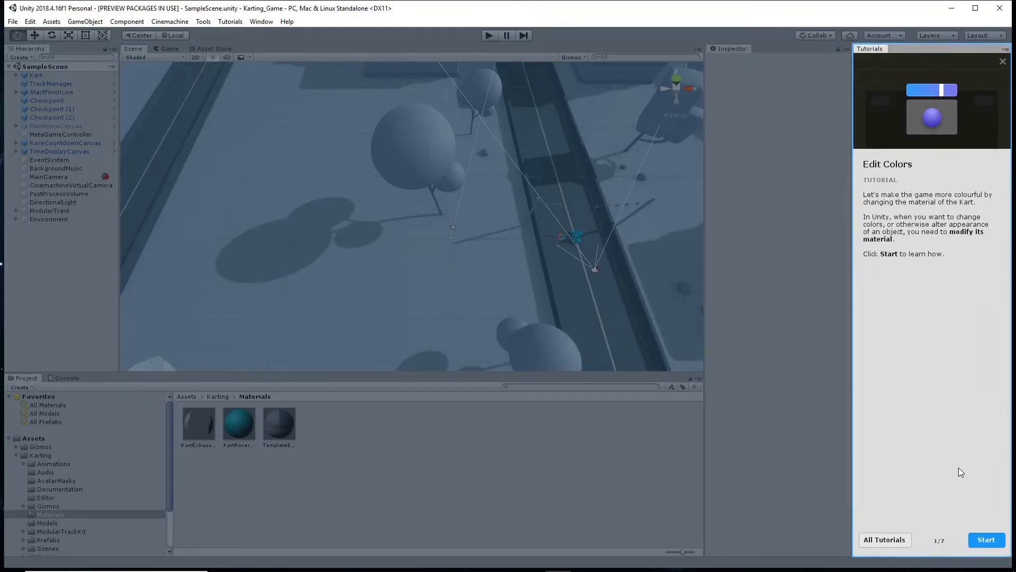
left_click(985, 538)
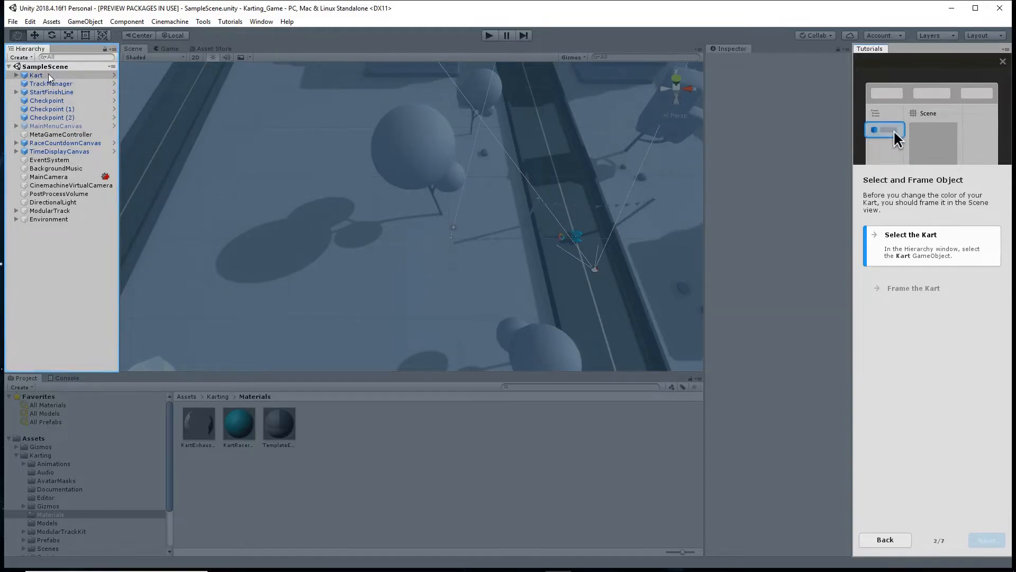
left_click(36, 74)
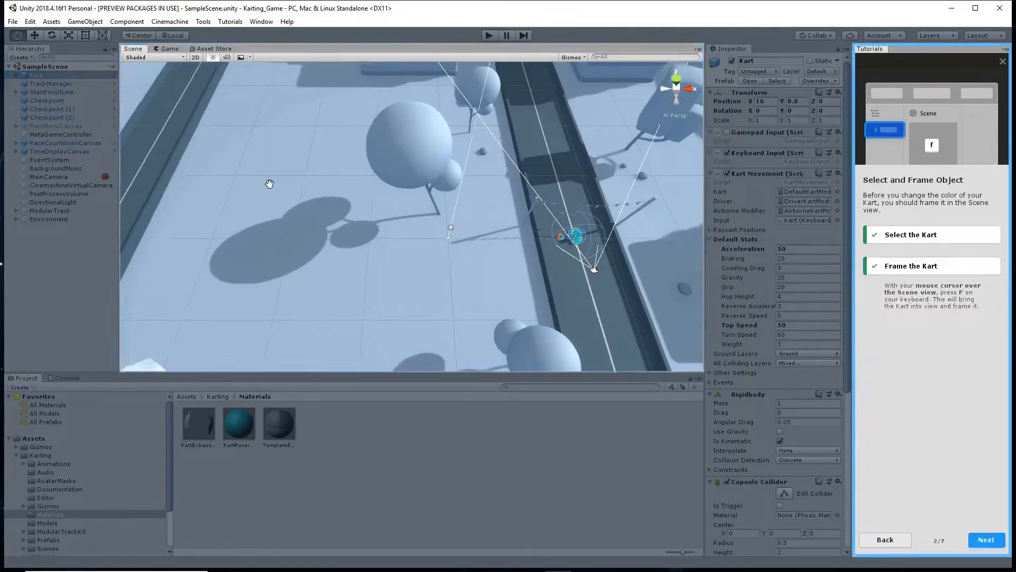
key("f")
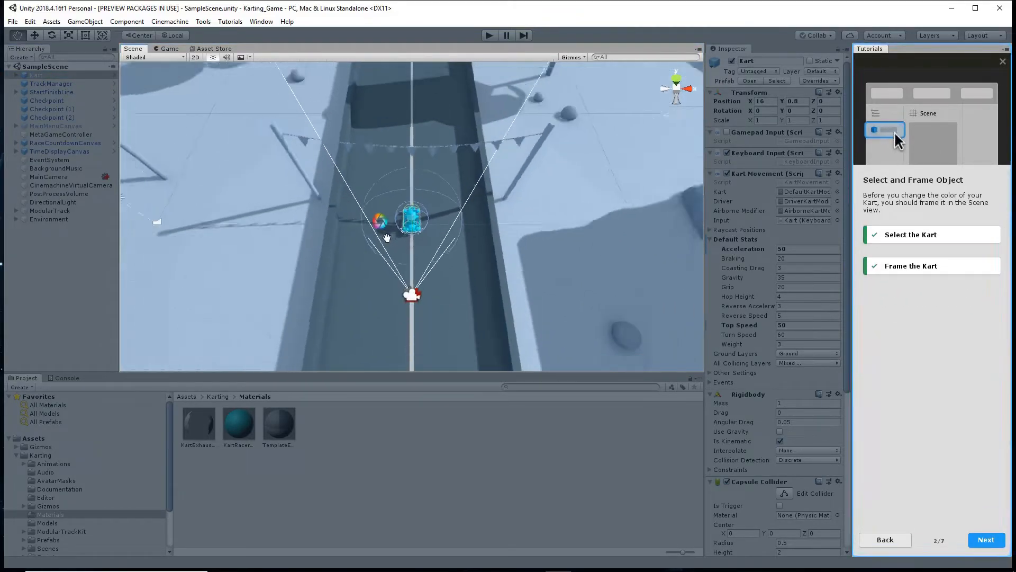
key("f")
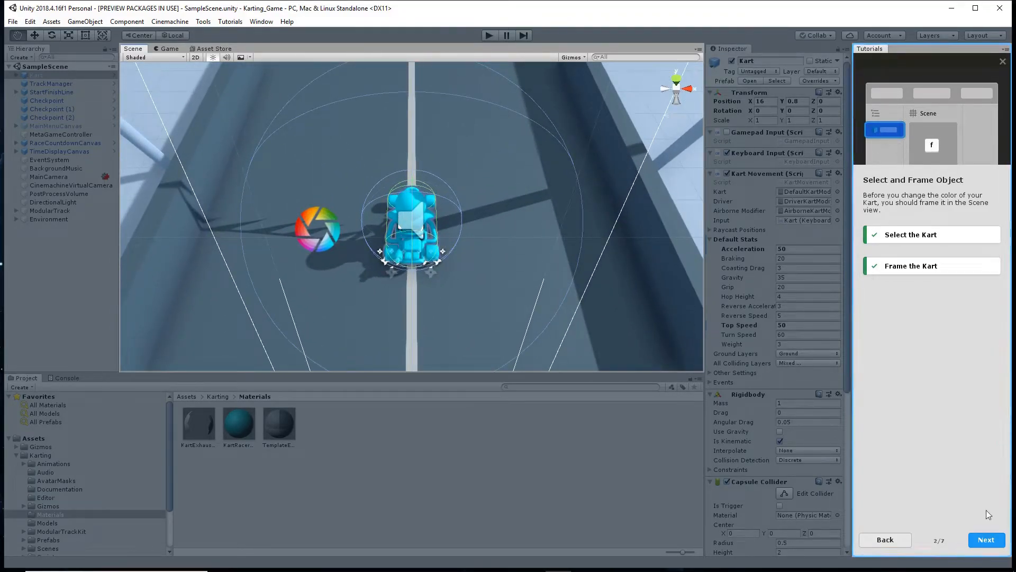
left_click(986, 539)
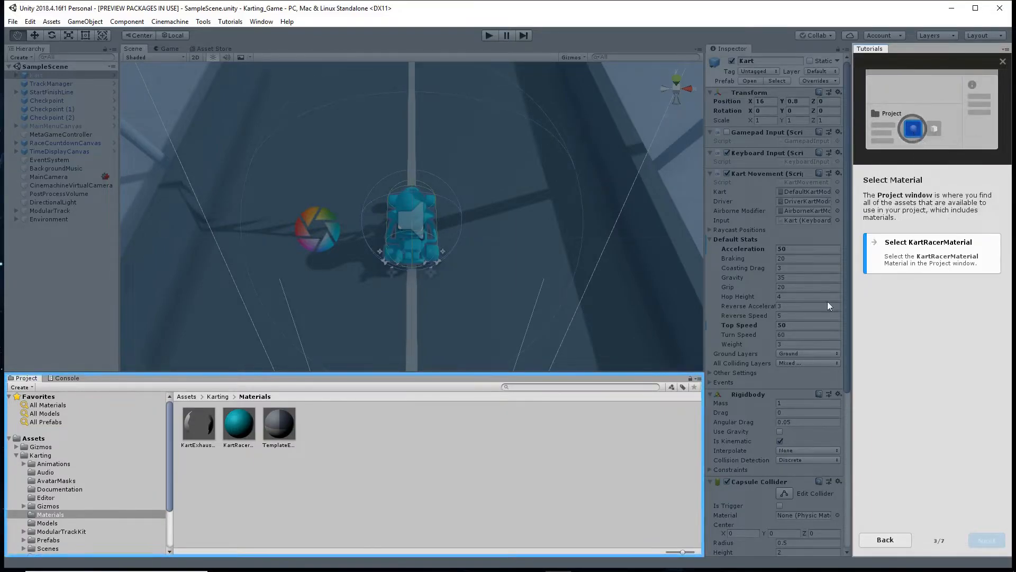
- Select KartRacerMaterial and bring up its albedo colour picker
left_click(238, 421)
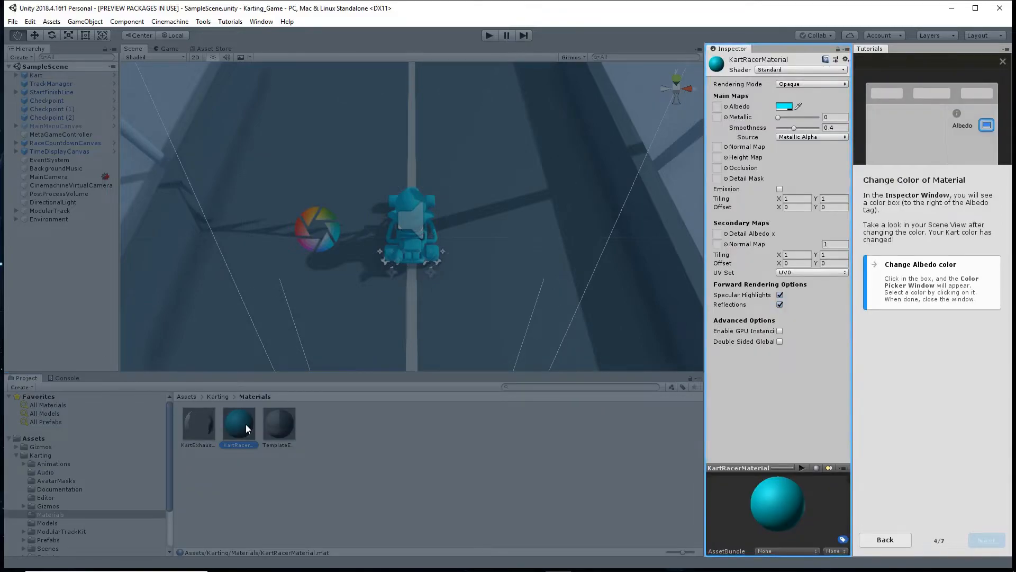
left_click(783, 105)
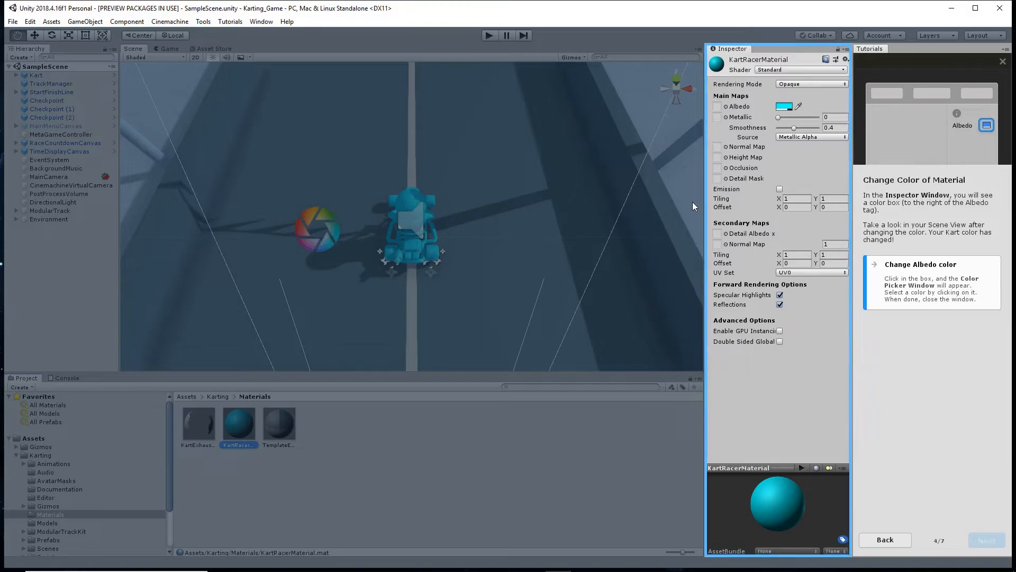
left_click(784, 106)
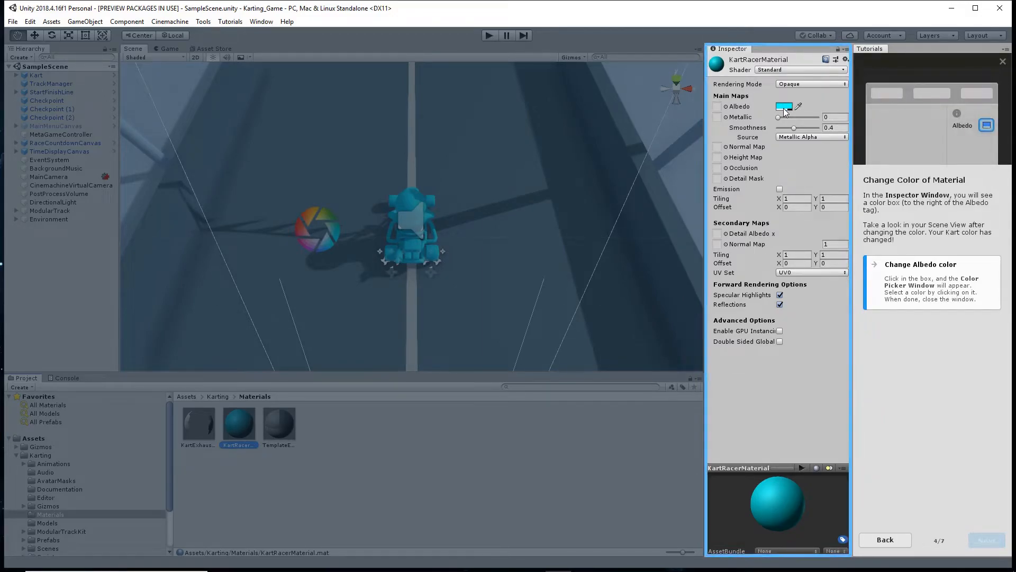
left_click(785, 107)
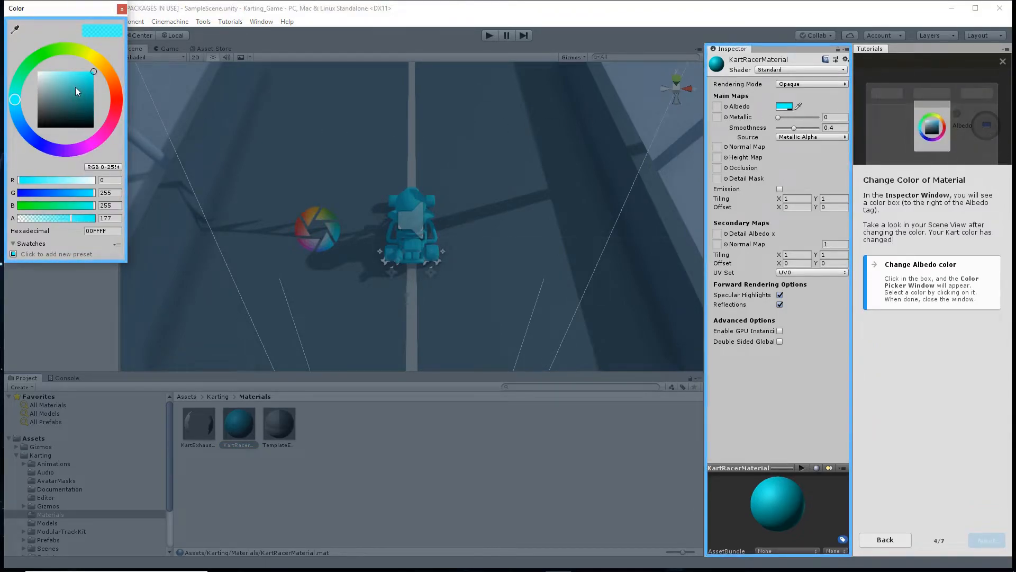
- Try several shades, then settle the kart's albedo on a bright orange-red and advance to playtesting
left_click(74, 112)
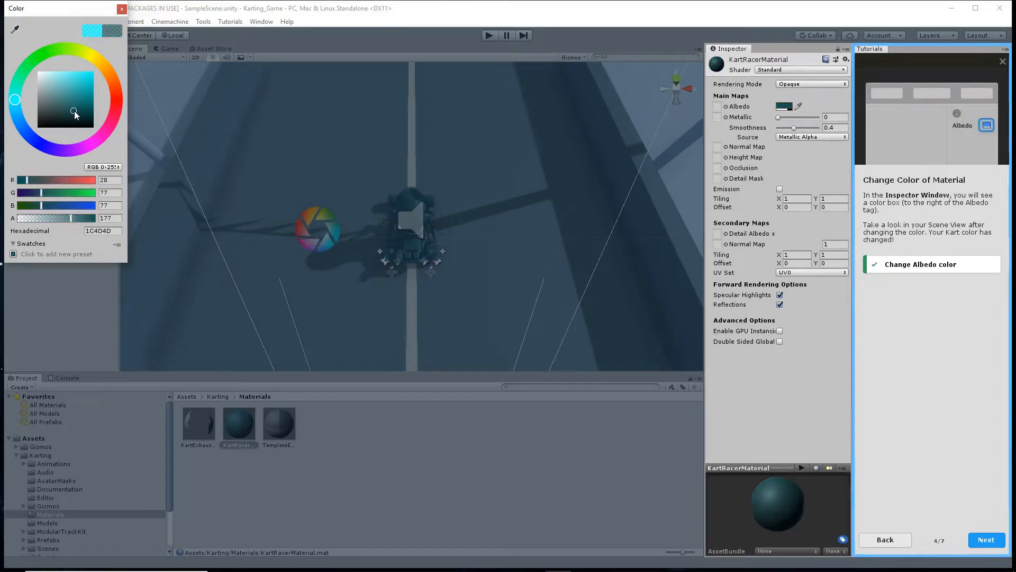
left_click(32, 110)
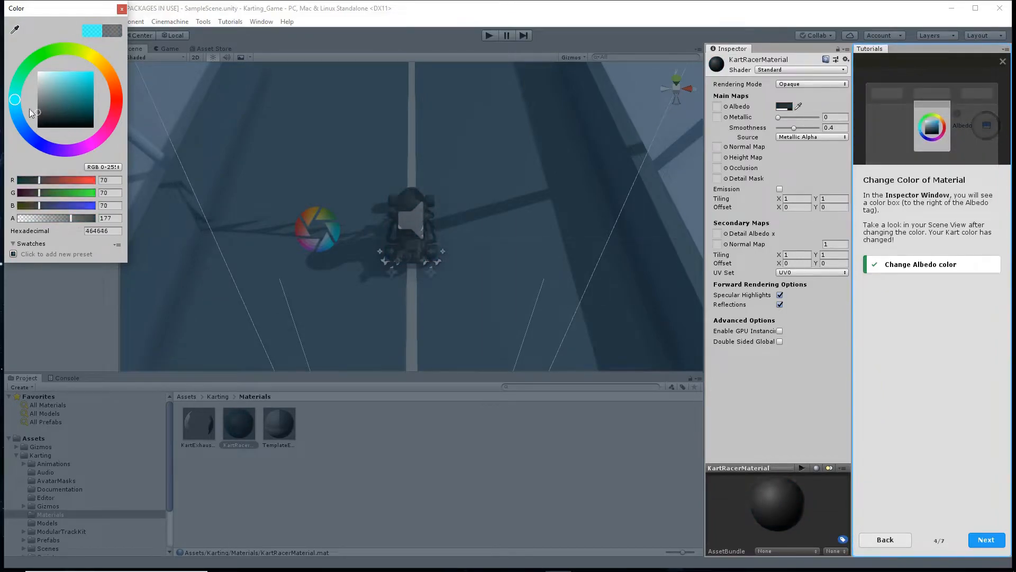
left_click(72, 85)
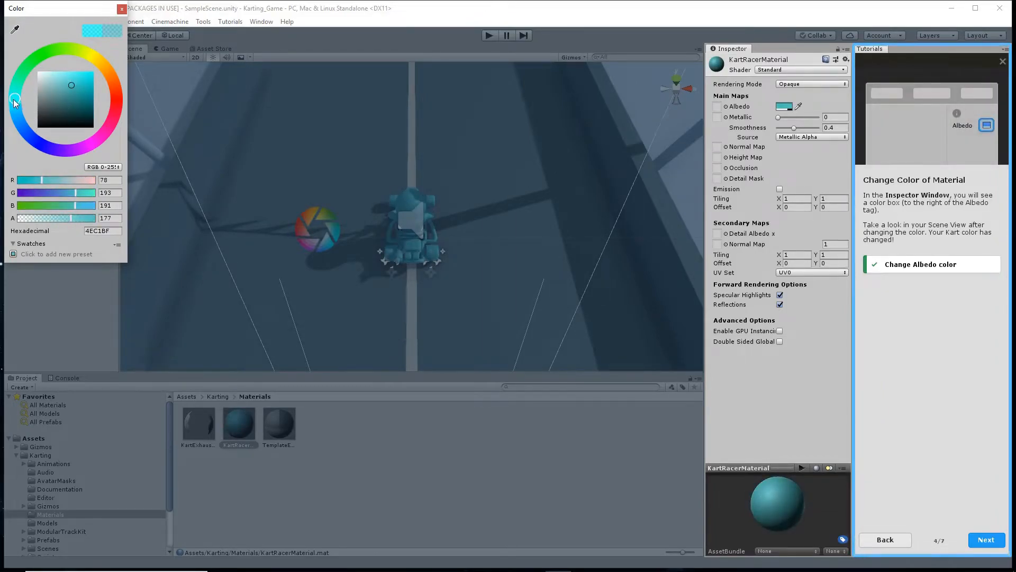
left_click_drag(14, 102, 118, 114)
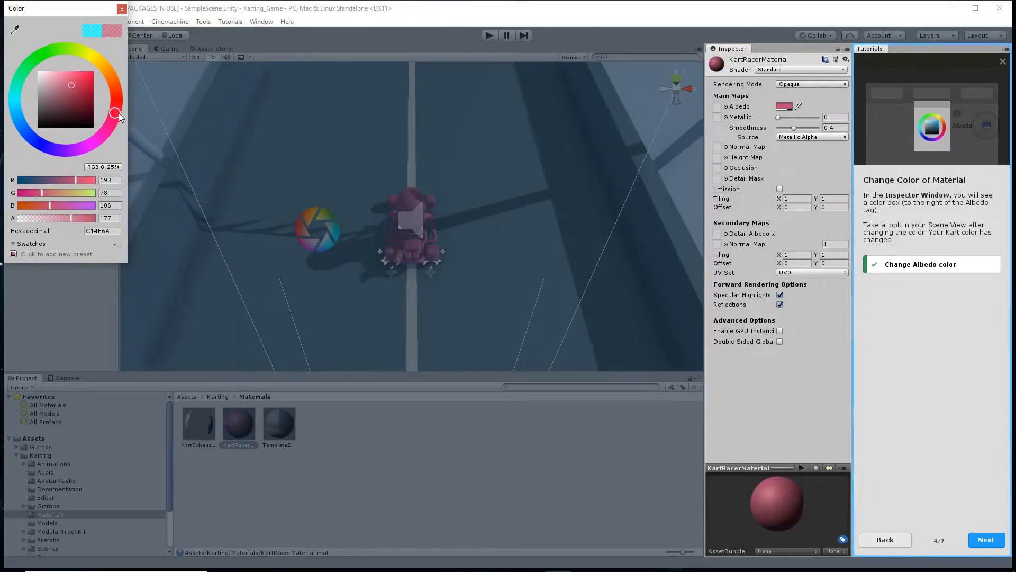
left_click_drag(114, 116, 114, 105)
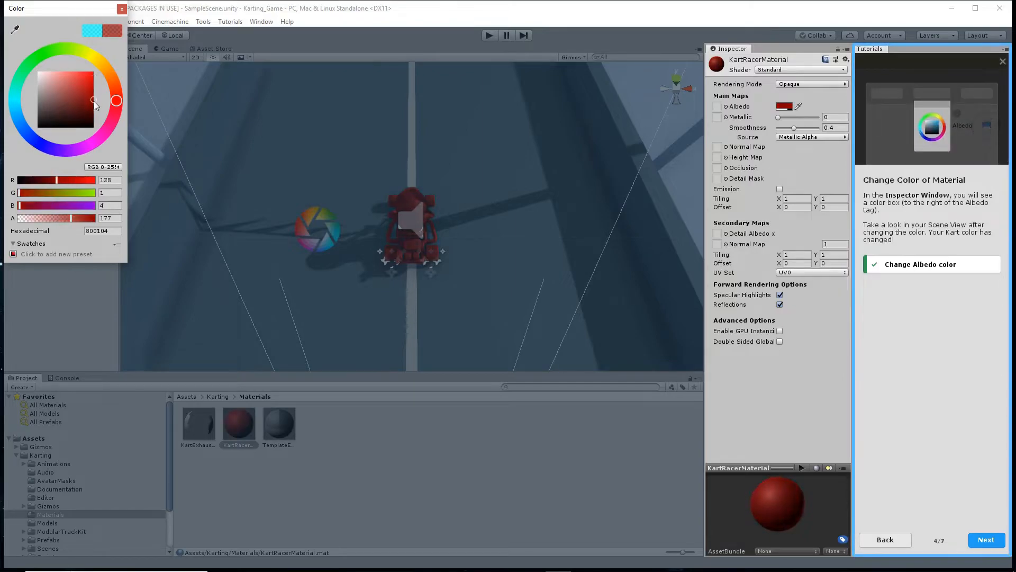
left_click(86, 101)
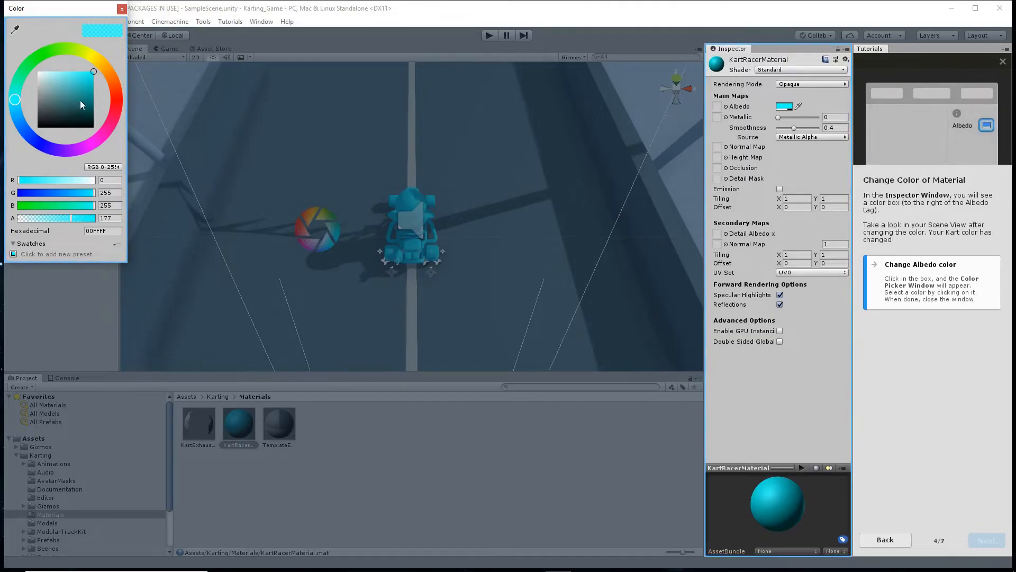
left_click(115, 93)
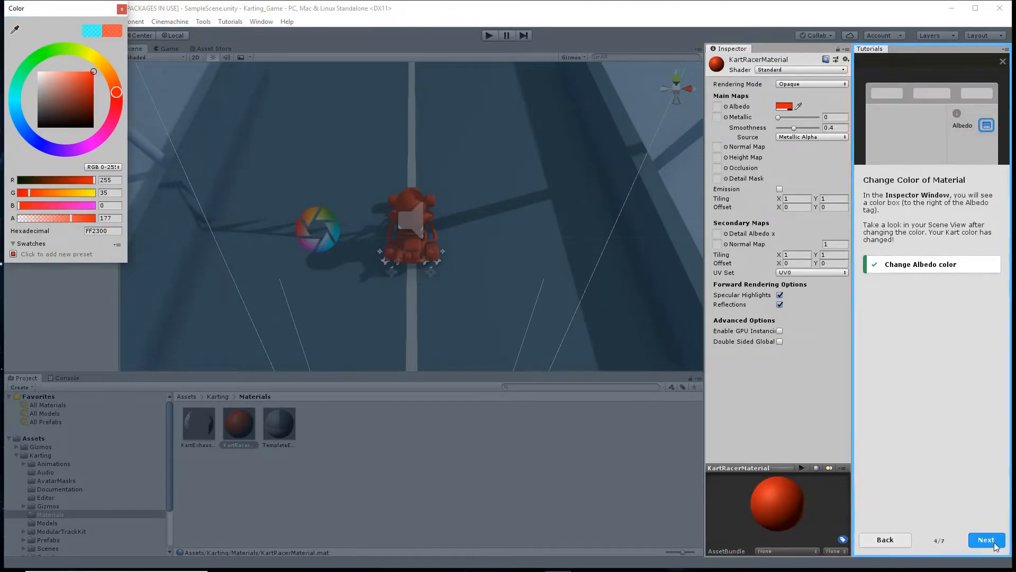
left_click(986, 539)
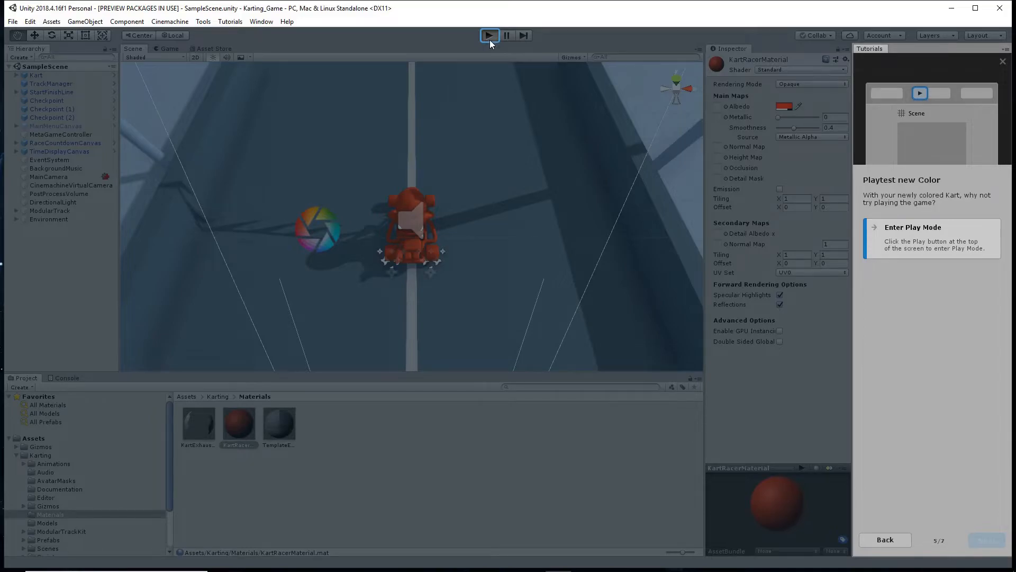
- Playtest the orange-red kart in Play mode, exit, and mark the Edit Colors tutorial Done
left_click(489, 35)
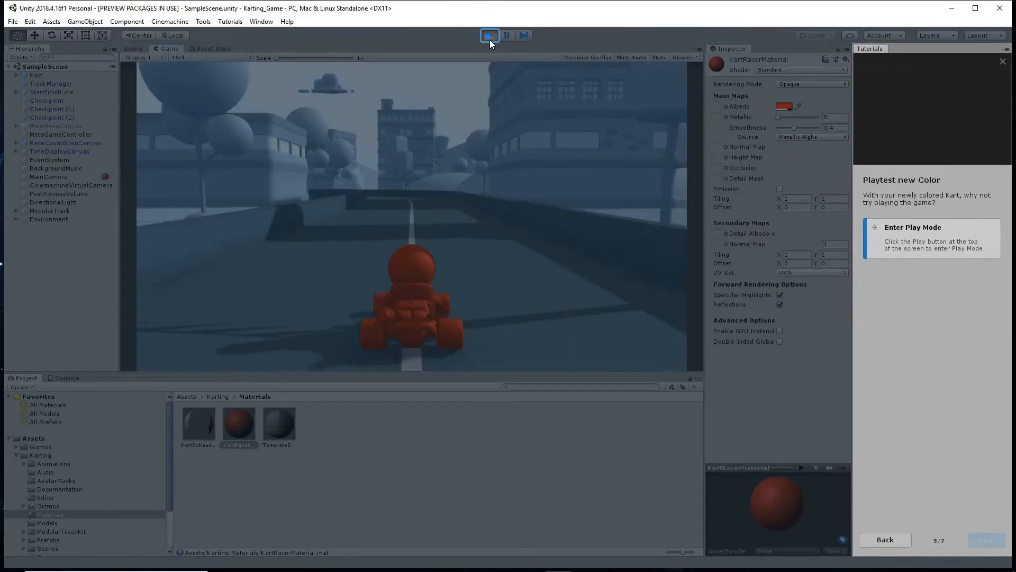
left_click(489, 35)
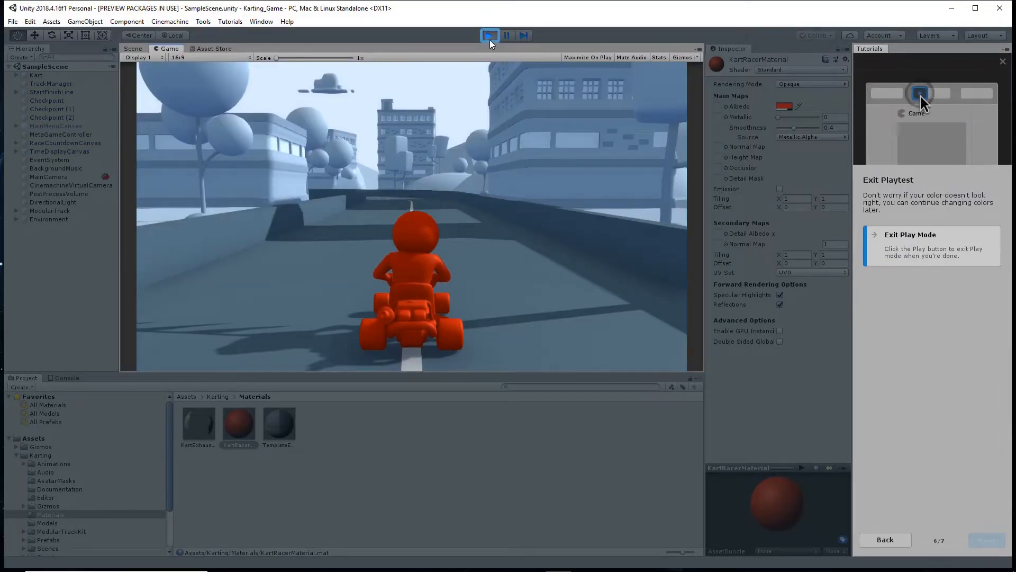
left_click(489, 35)
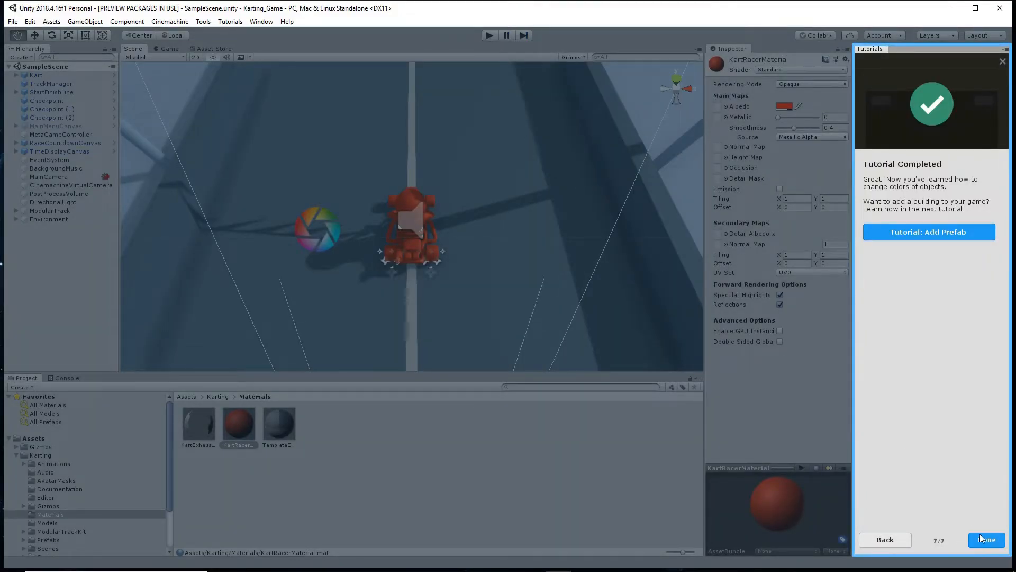
left_click(986, 539)
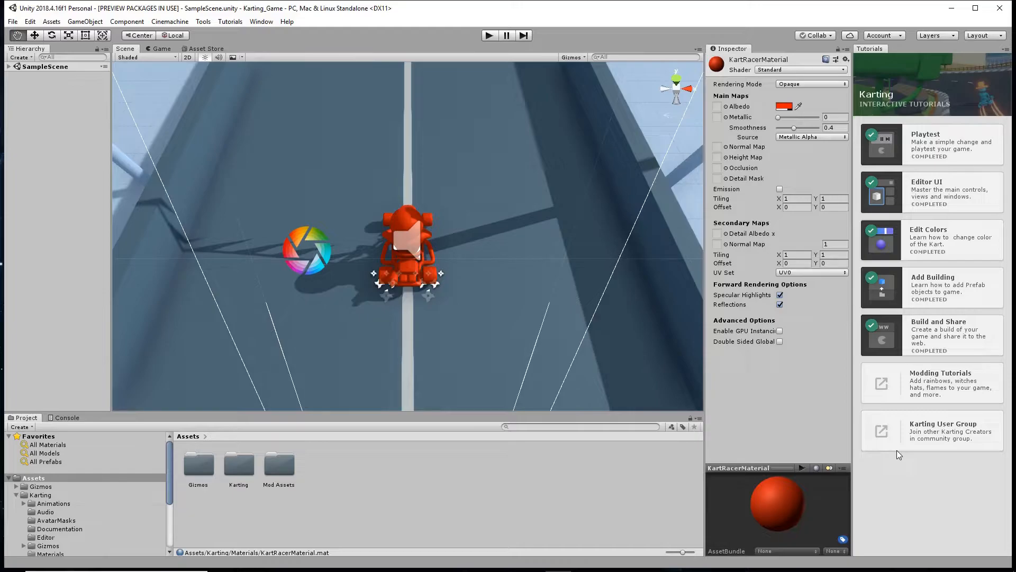
mouse_move(899, 458)
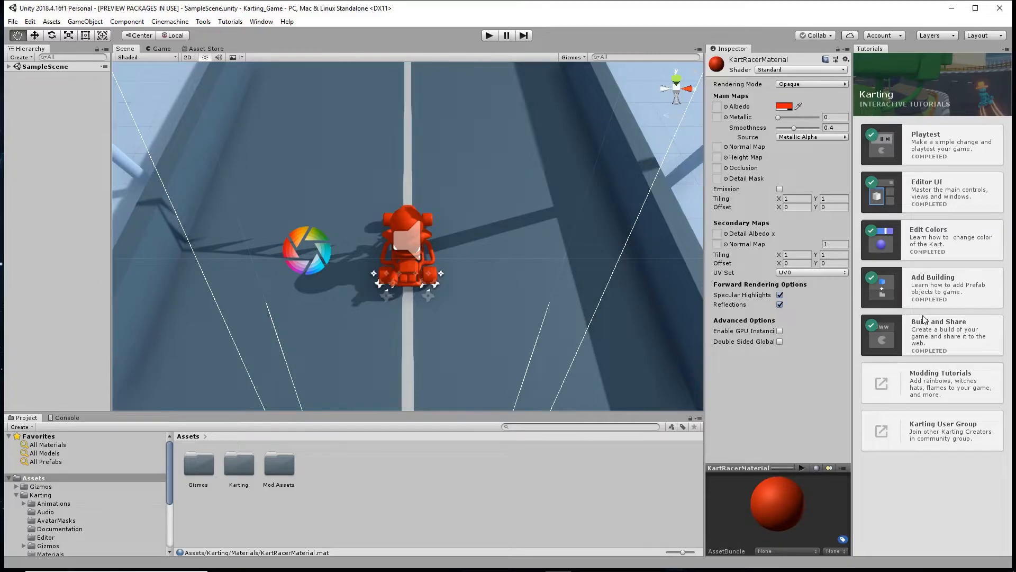
- Start the Add Building tutorial and begin its prefab placement steps
left_click(932, 287)
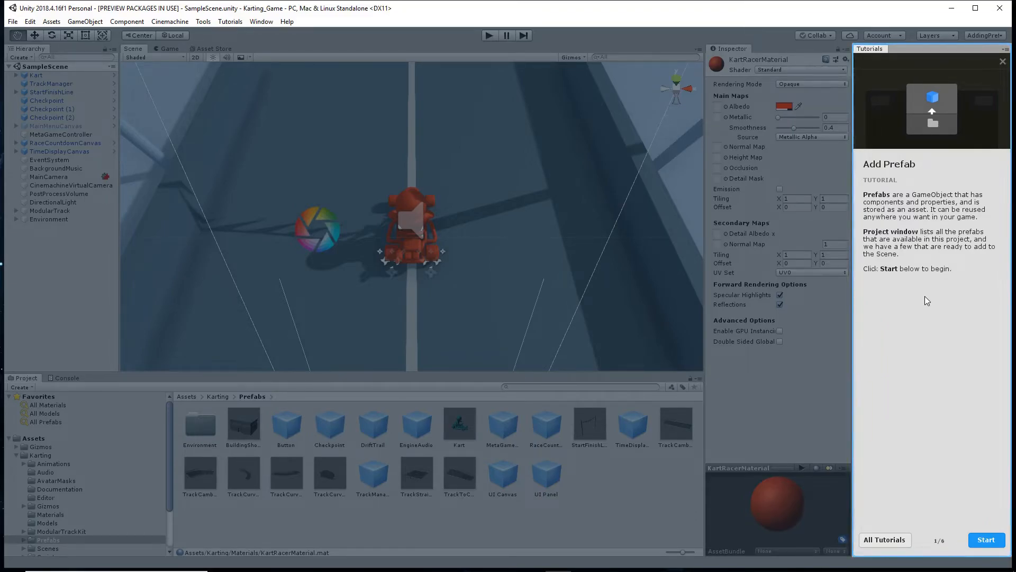
mouse_move(934, 314)
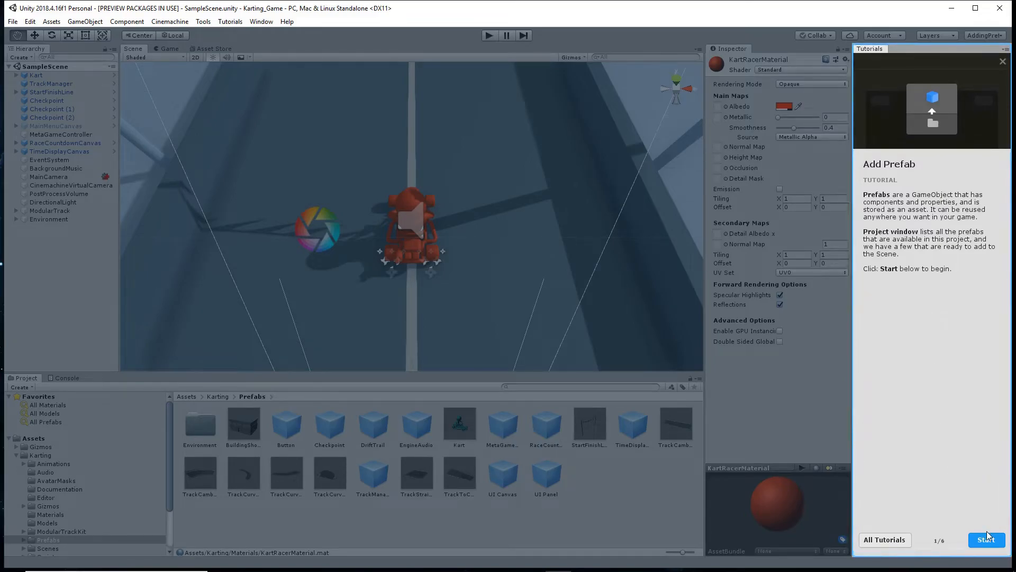
left_click(985, 538)
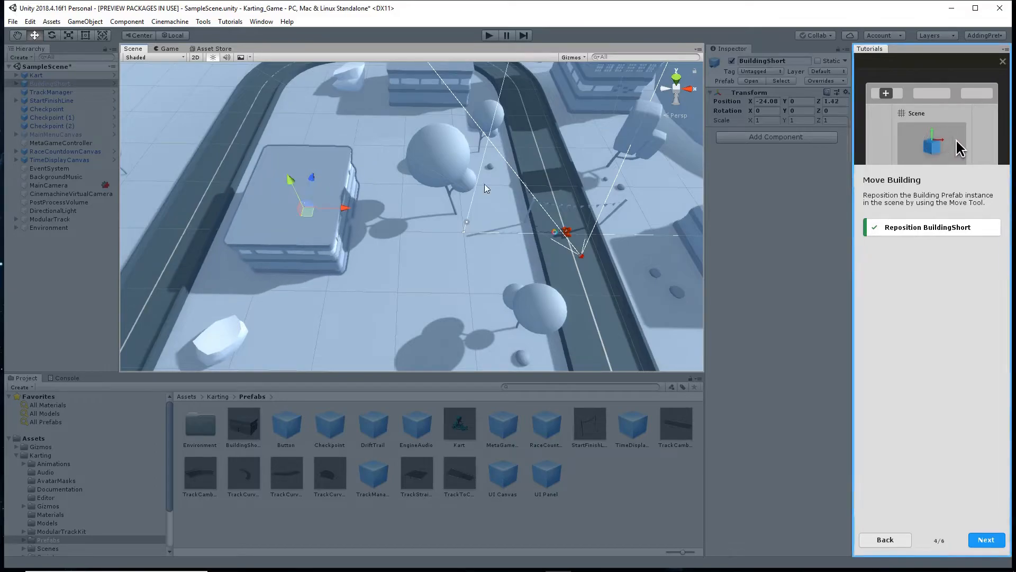
- Advance to the rotate step and spin the BuildingShort about 180 degrees on its Y axis
left_click(985, 539)
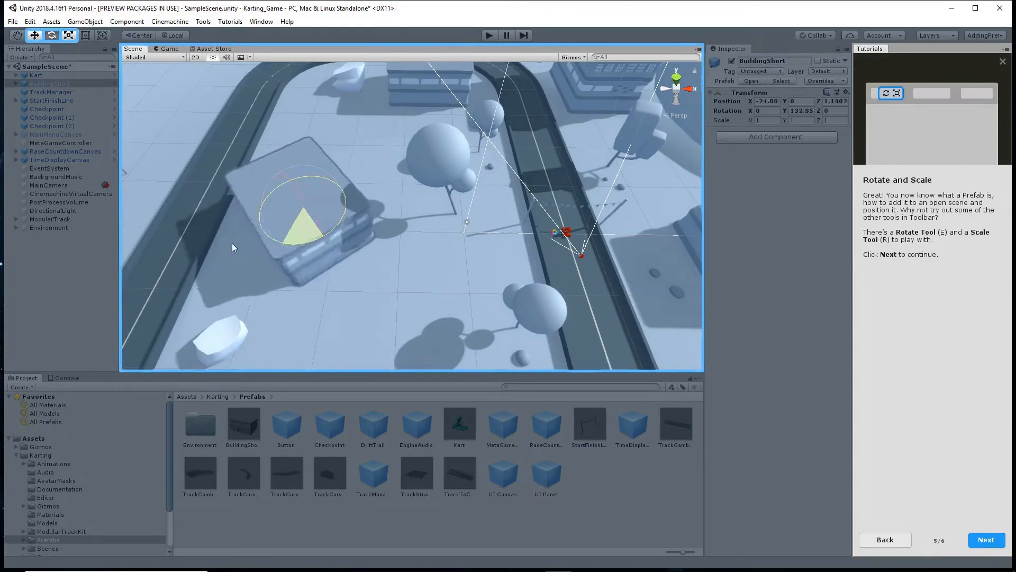
left_click_drag(302, 201, 272, 236)
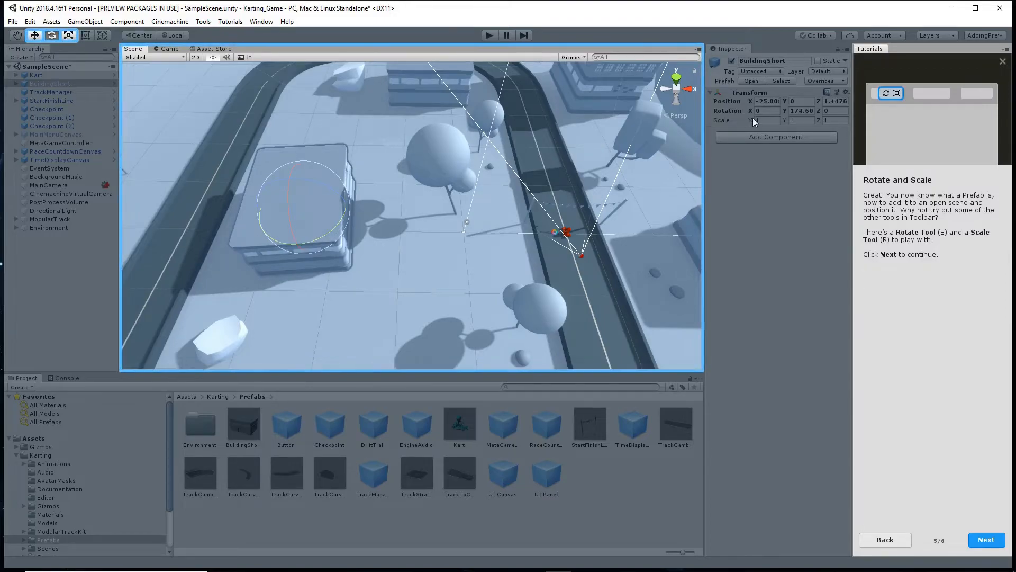
mouse_move(797, 120)
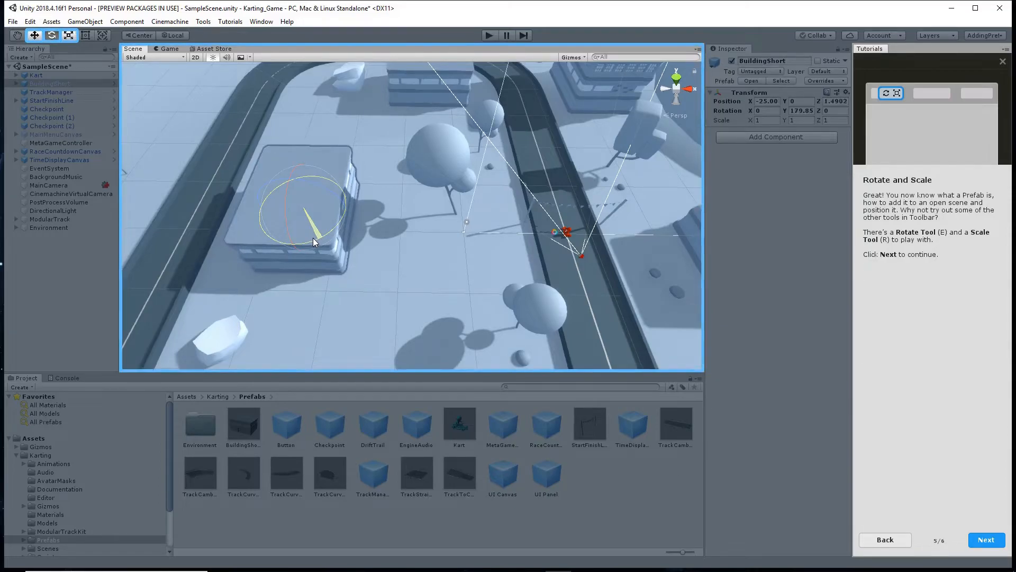
- Scale the BuildingShort down to roughly 0.45 × 0.68 × 0.42 and finish the rotate-and-scale step
left_click(69, 35)
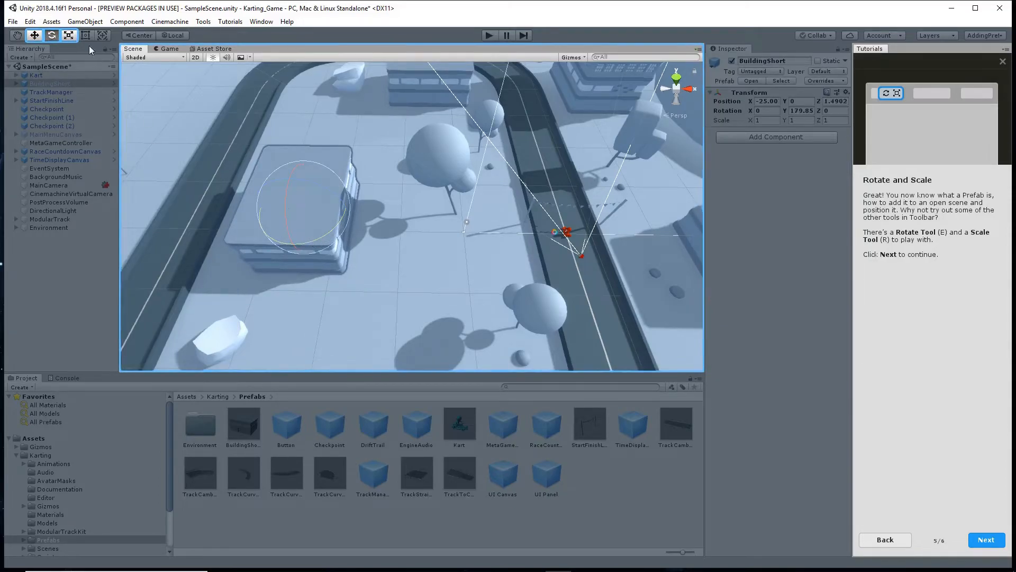
left_click(68, 35)
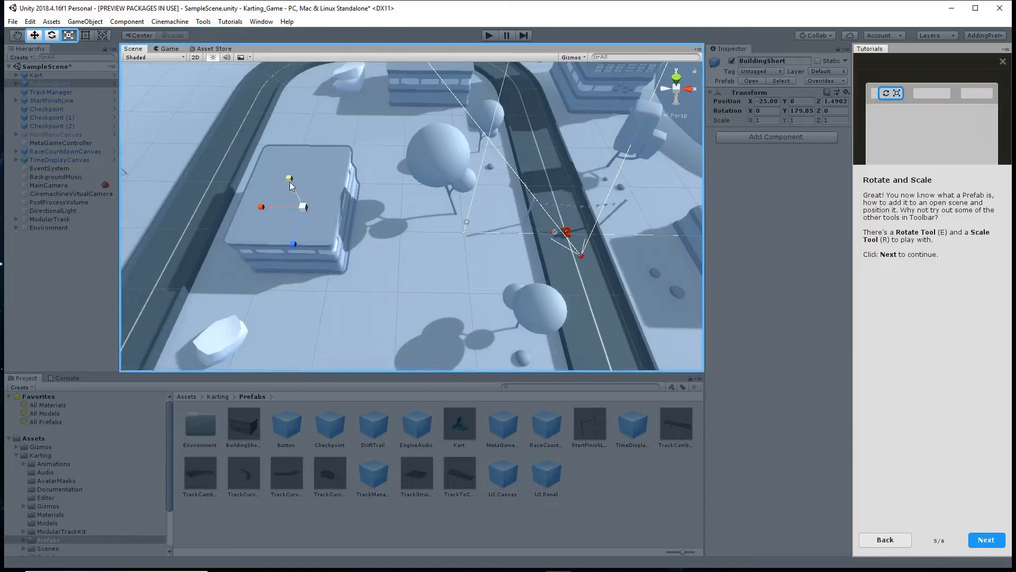
left_click_drag(290, 177, 278, 158)
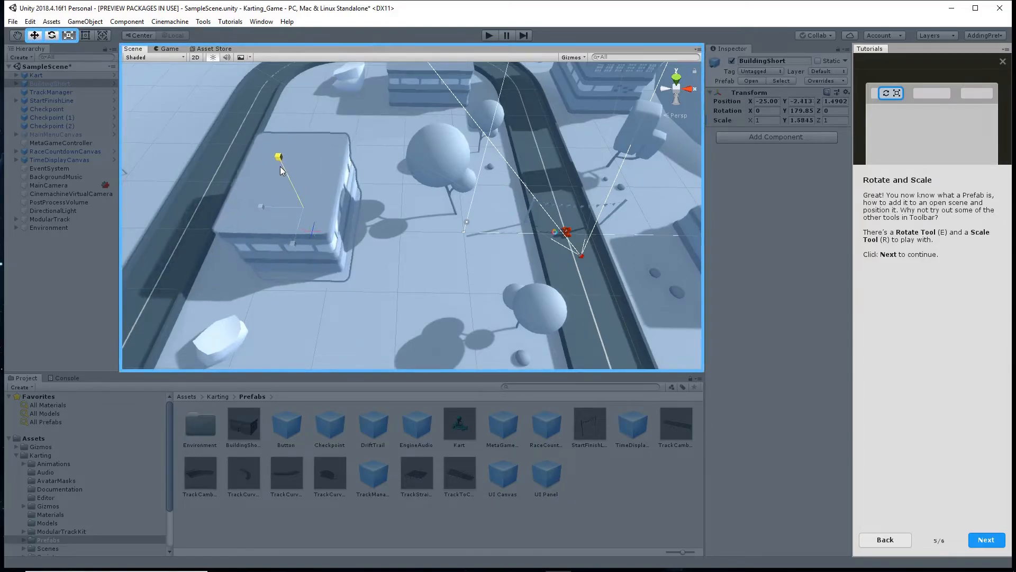
left_click_drag(279, 156, 270, 140)
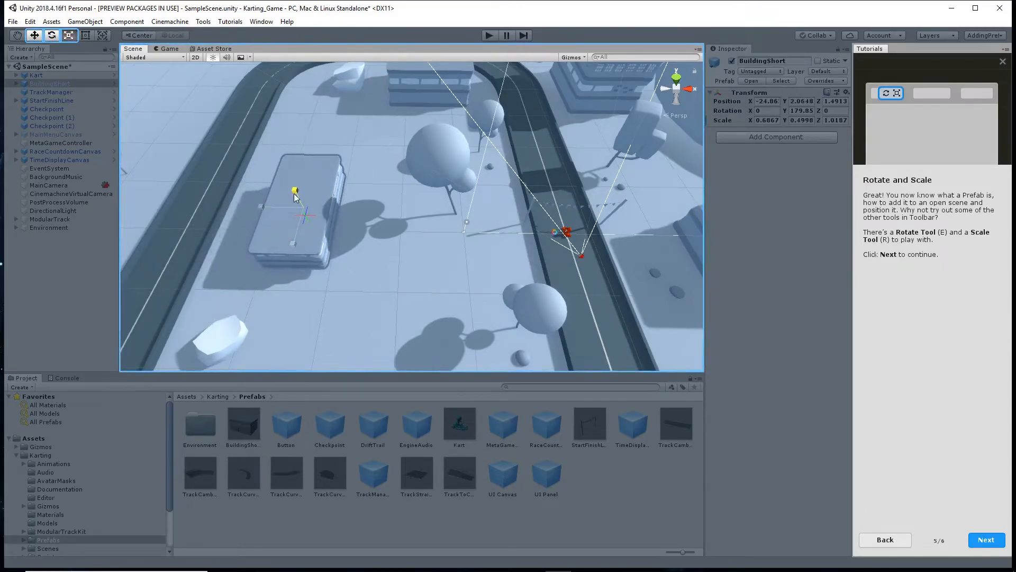
left_click_drag(295, 198, 298, 226)
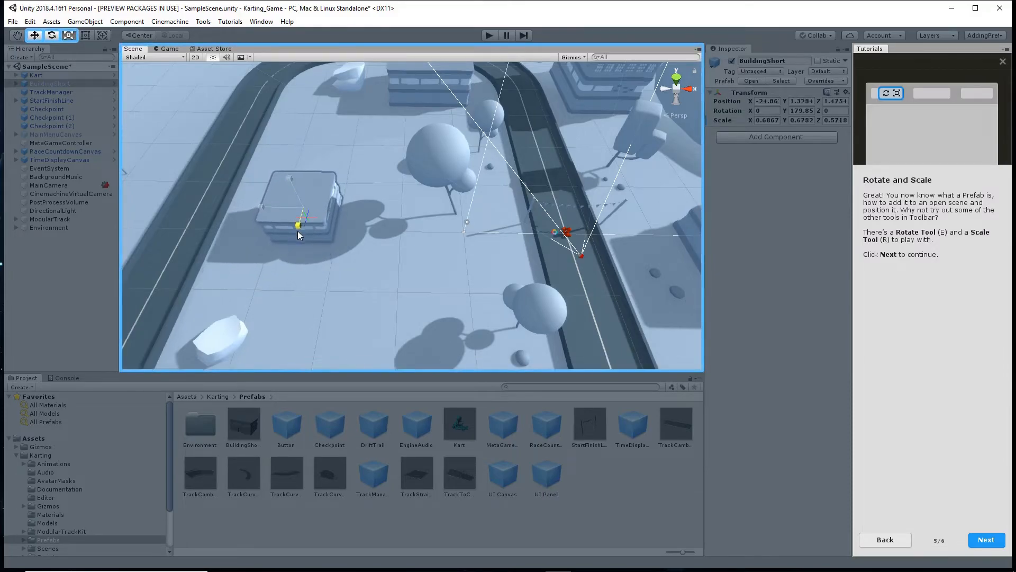
left_click_drag(298, 225, 276, 207)
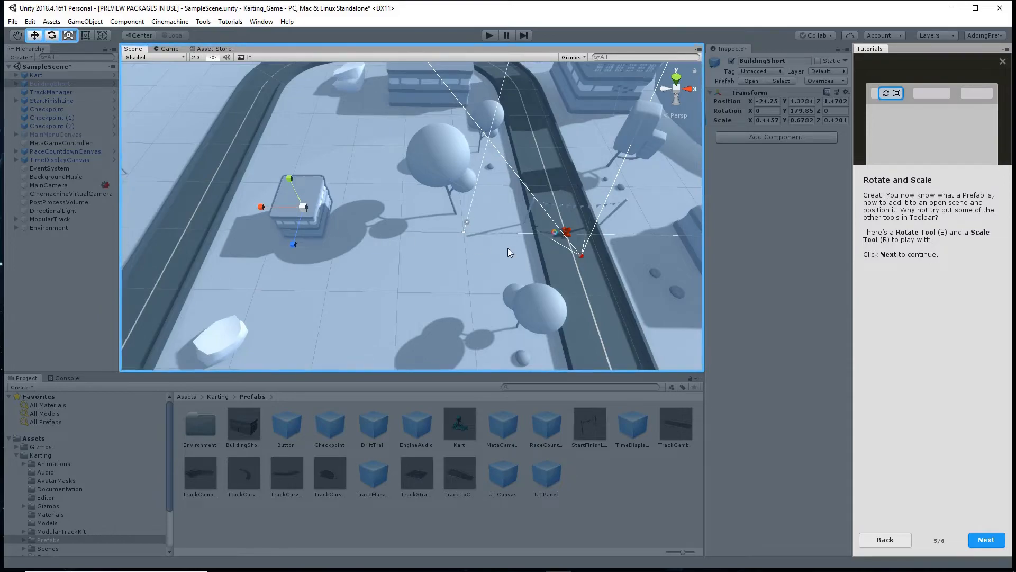
left_click(985, 538)
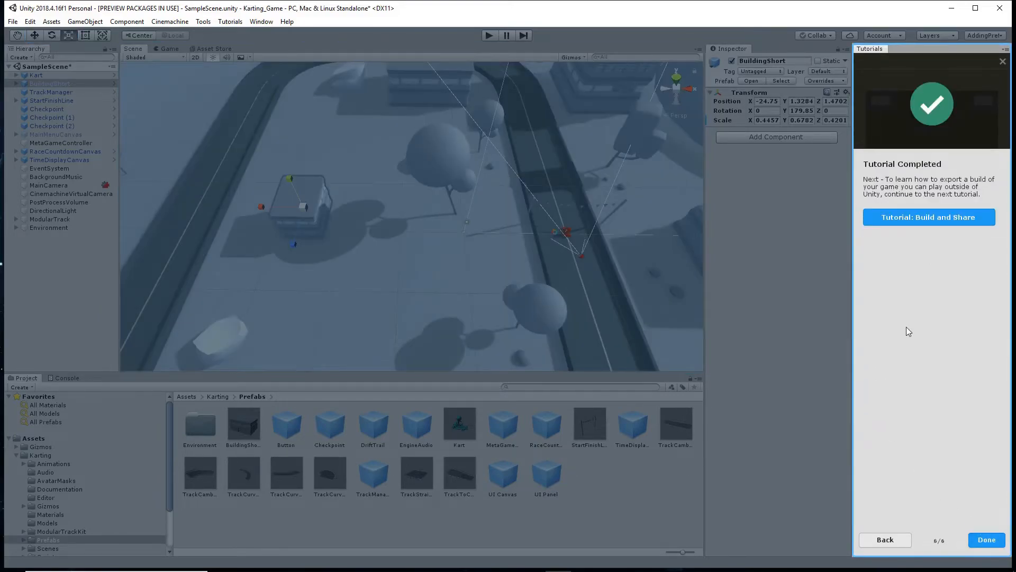
- Mark the Add Building tutorial Done and return to the Karting tutorials list
left_click(986, 539)
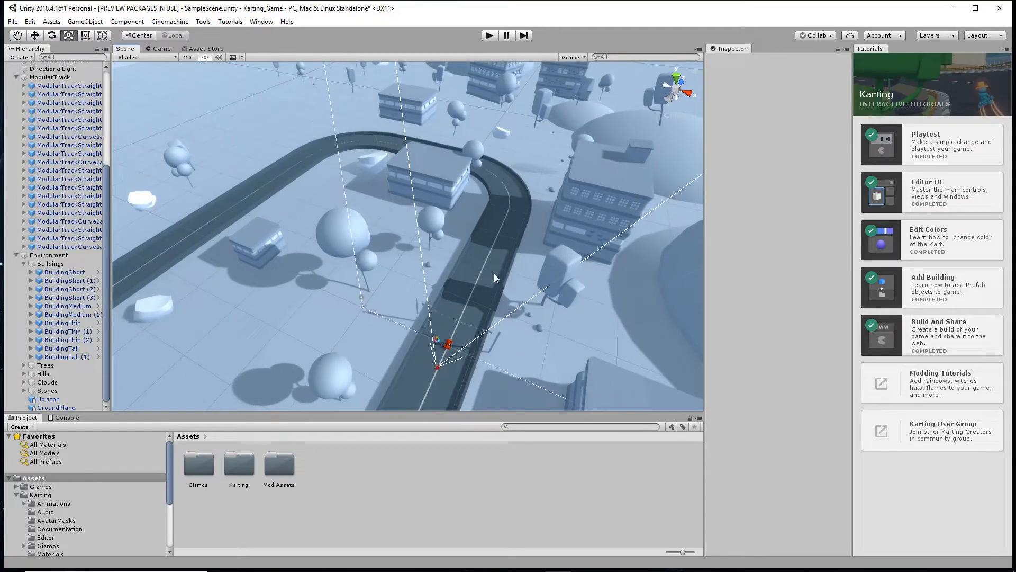
mouse_move(443, 324)
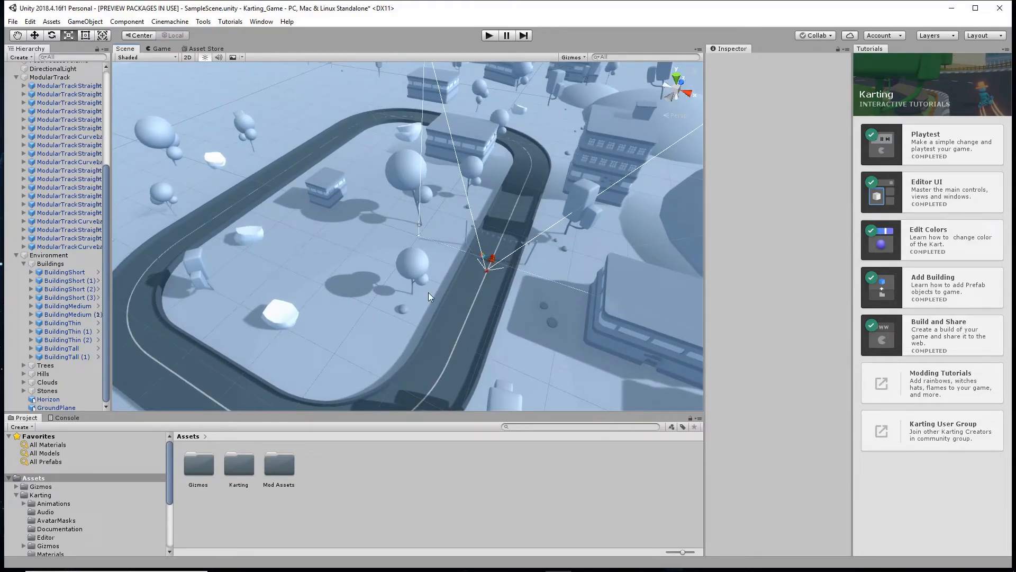
mouse_move(438, 306)
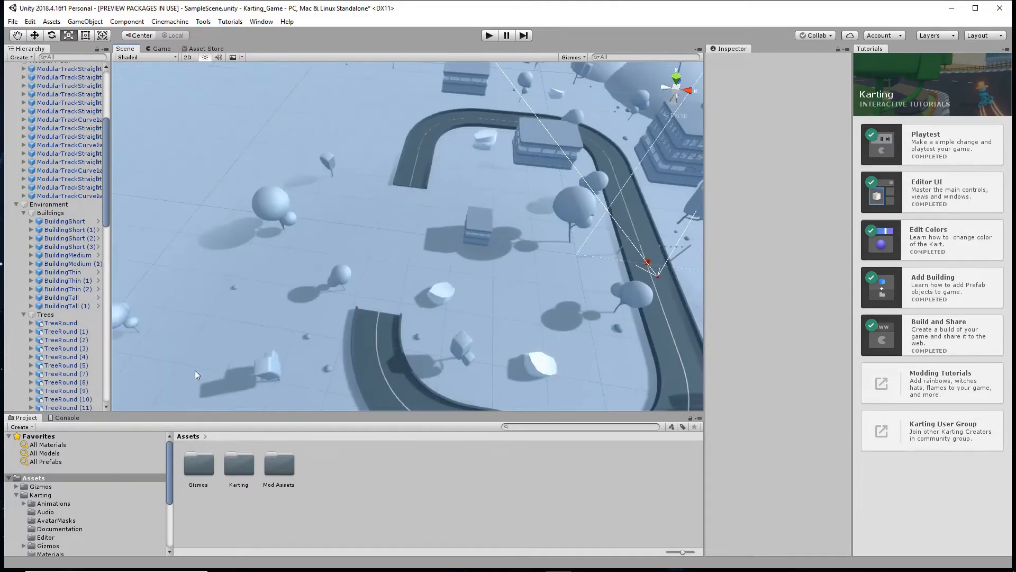
- Filter the Project assets to 'track' pieces and select the Kart to show its movement stats
left_click(456, 522)
type("track")
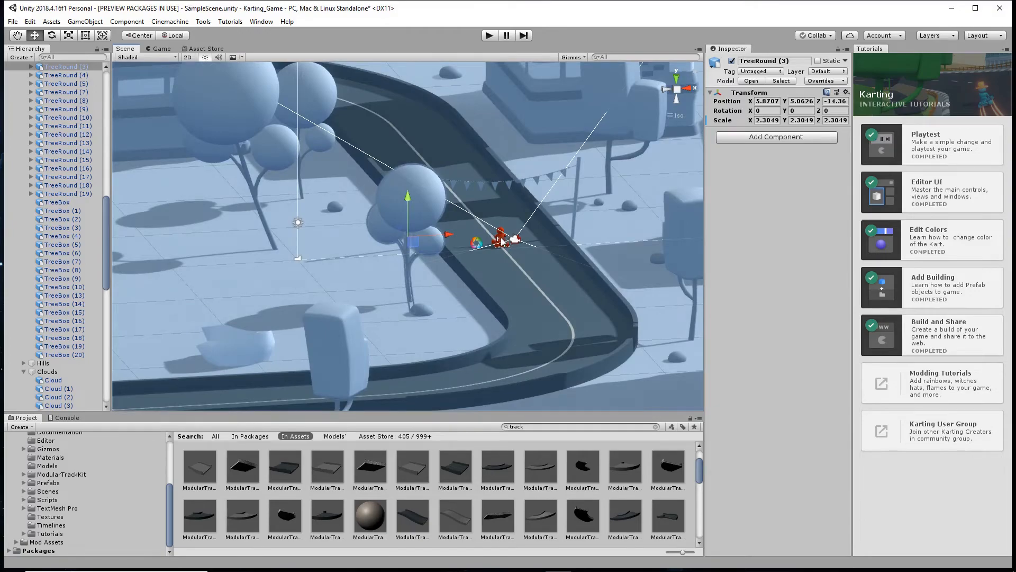
left_click(489, 35)
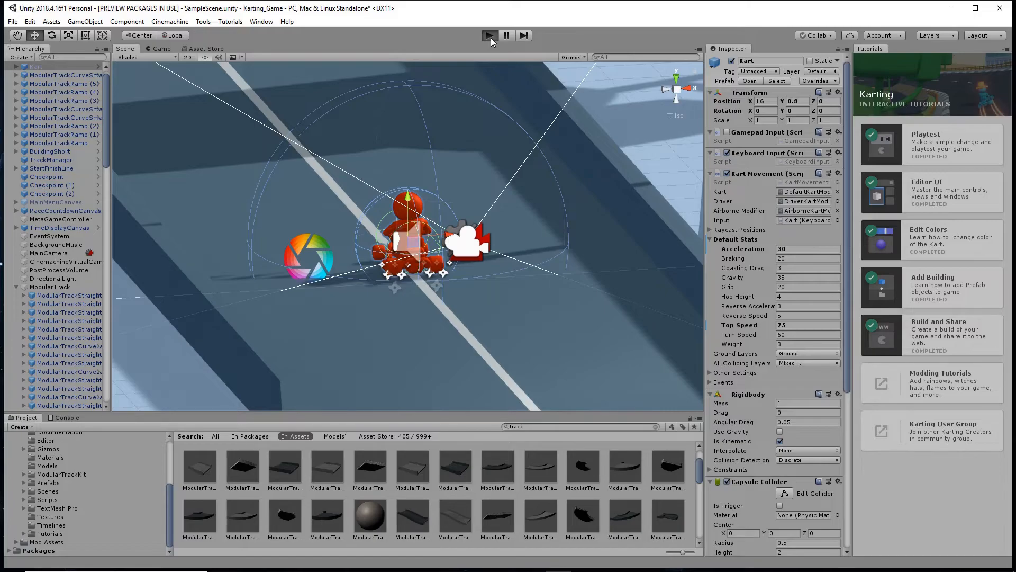
- Drive the red kart over the ramp pieces in Play mode, then exit back to editing
left_click(488, 36)
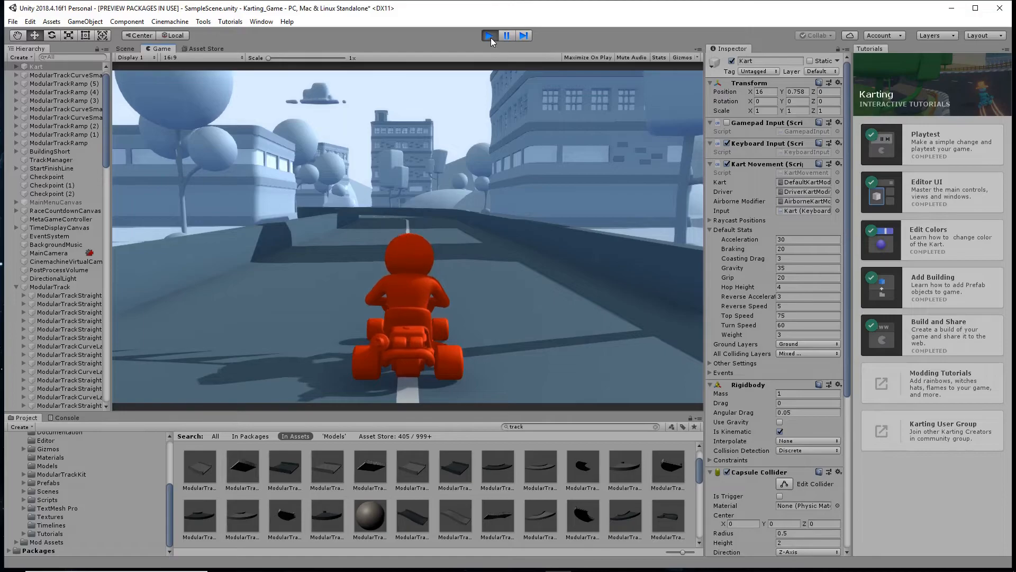
left_click(489, 36)
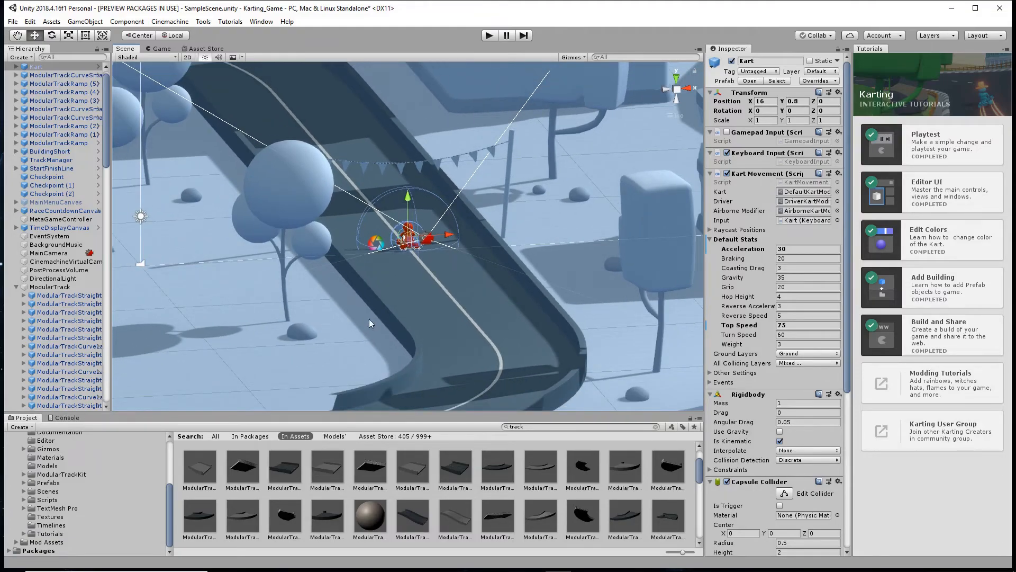
mouse_move(399, 256)
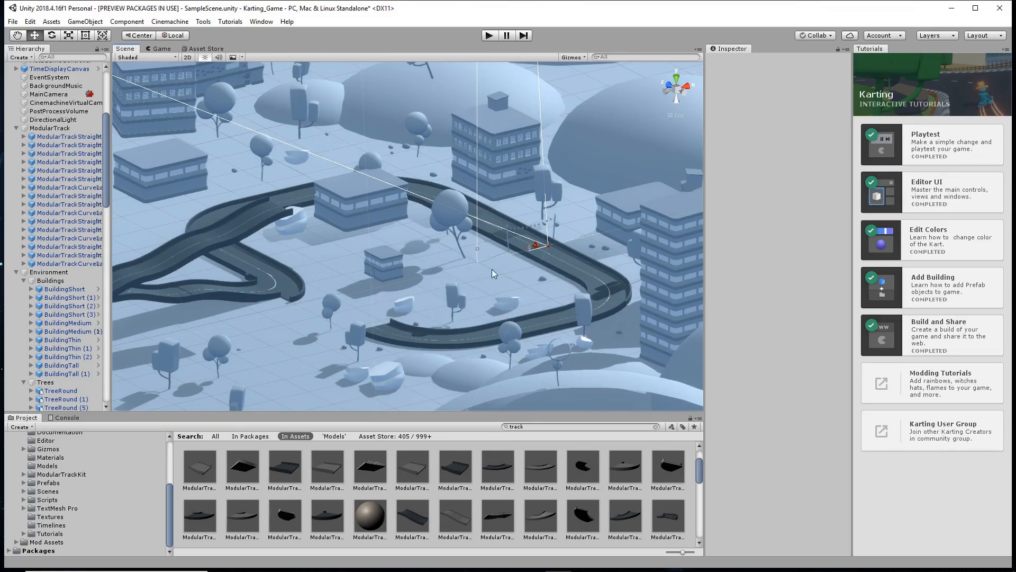
mouse_move(510, 256)
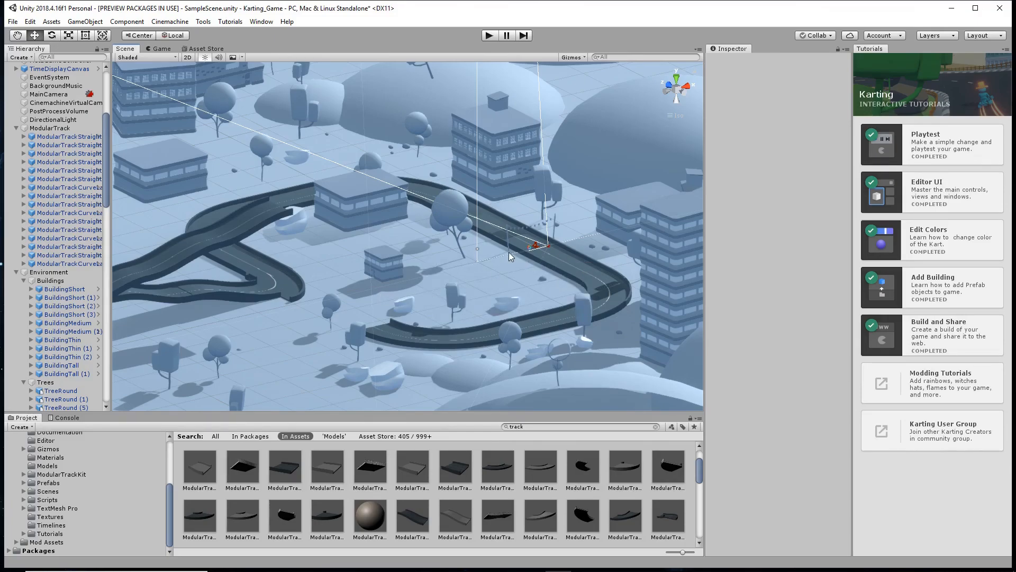